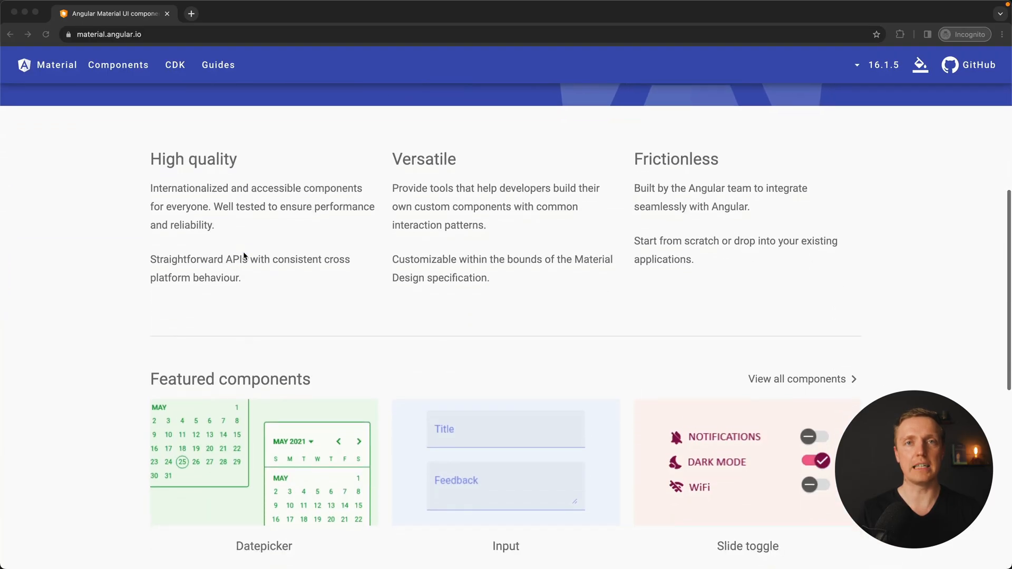
Browse the Angular Material components catalogue with cards like Progress spinner, Select and Slide toggle.
scroll("down", 3)
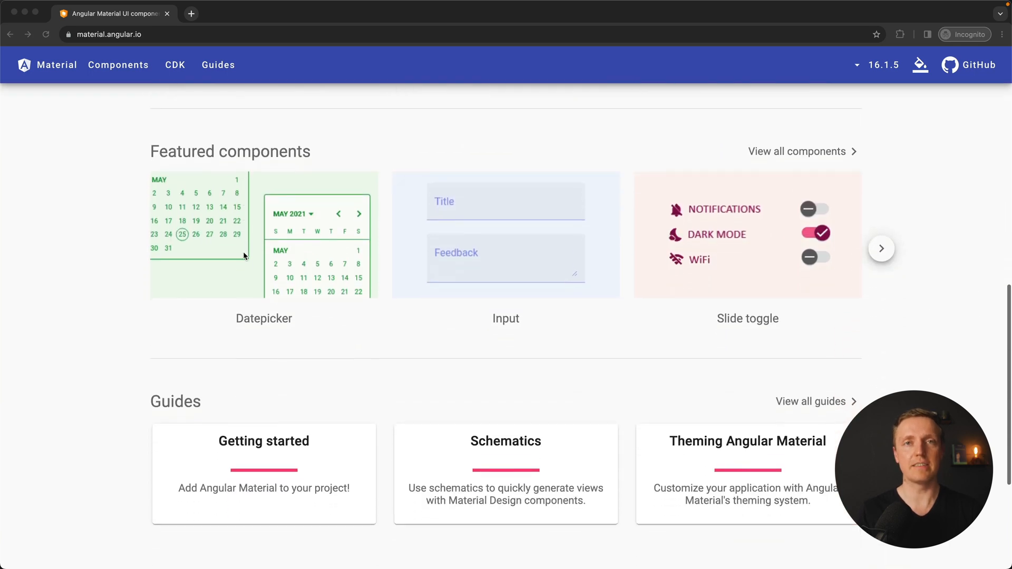
scroll("down", 3)
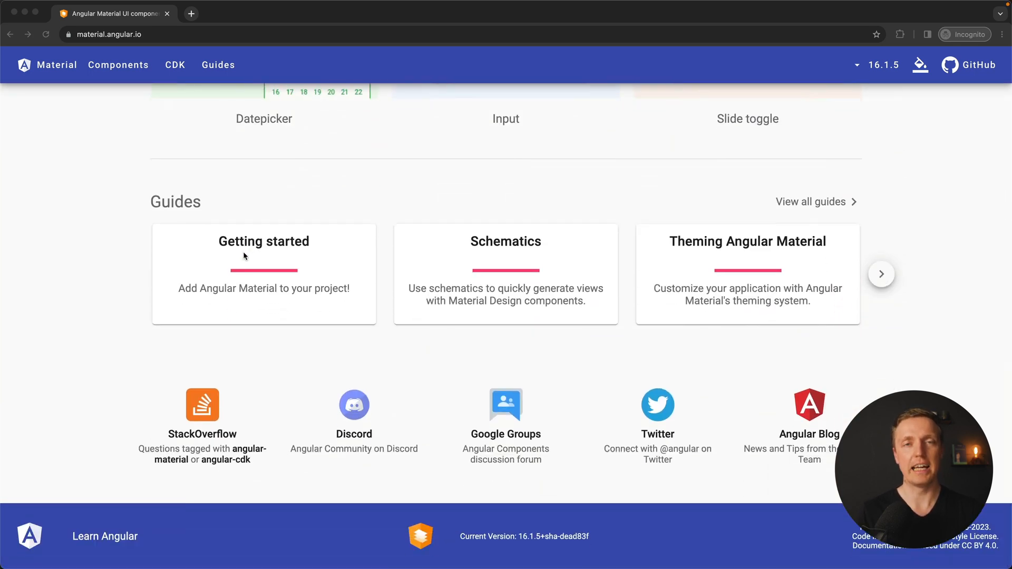
left_click(118, 64)
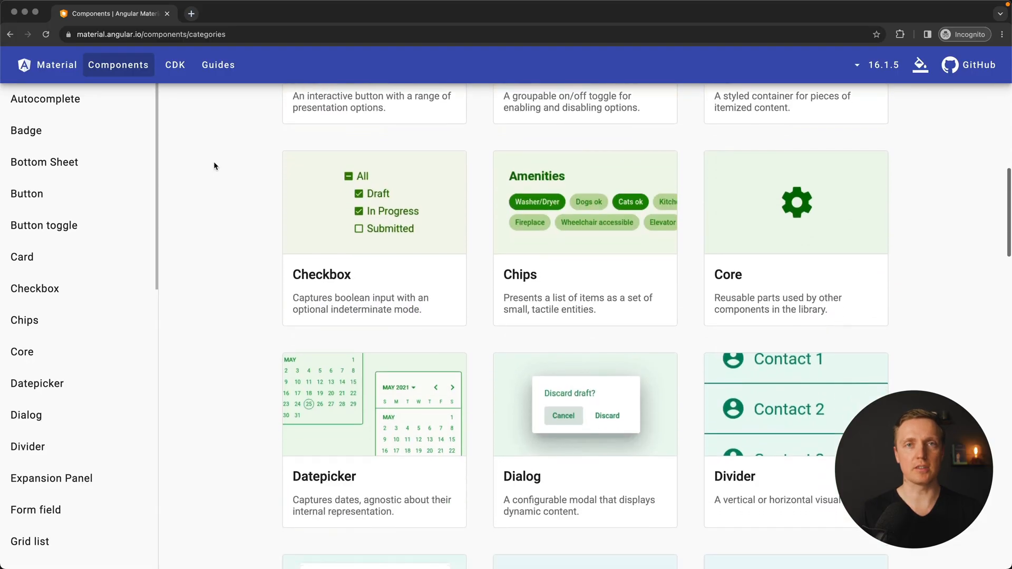
scroll("down", 3)
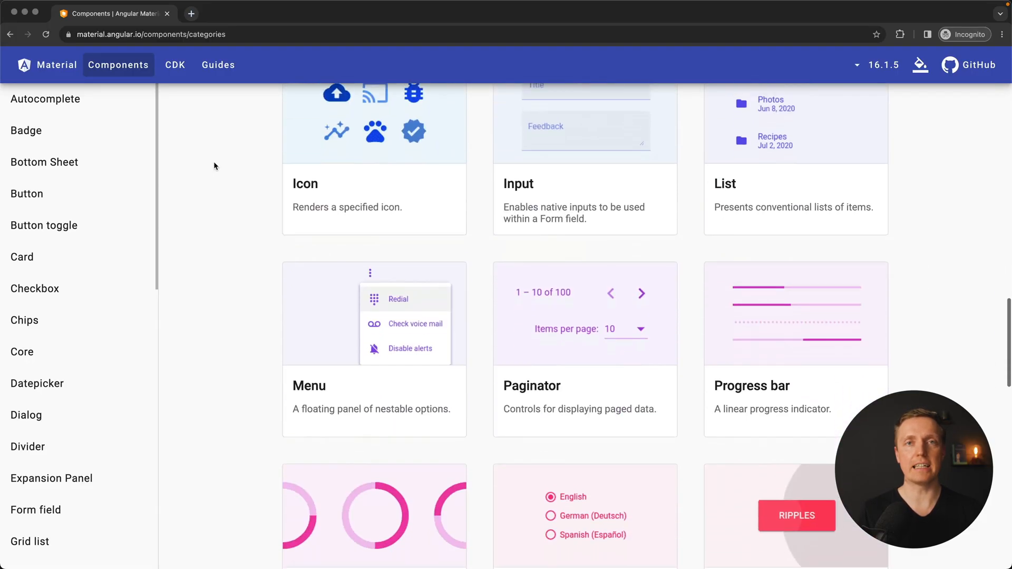
scroll("down", 3)
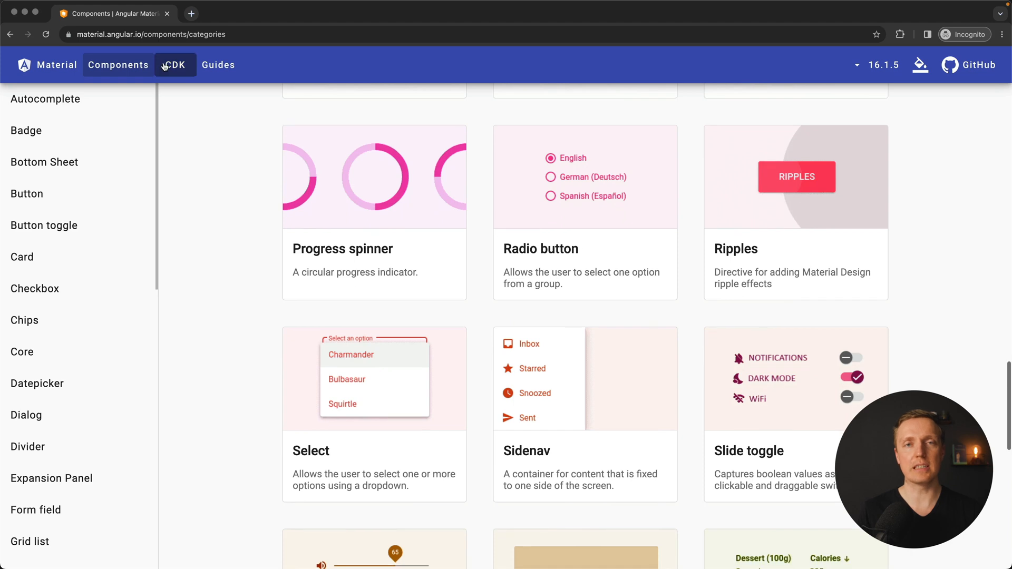
Read the CDK Drag and Drop overview in the Angular Material docs.
left_click(174, 65)
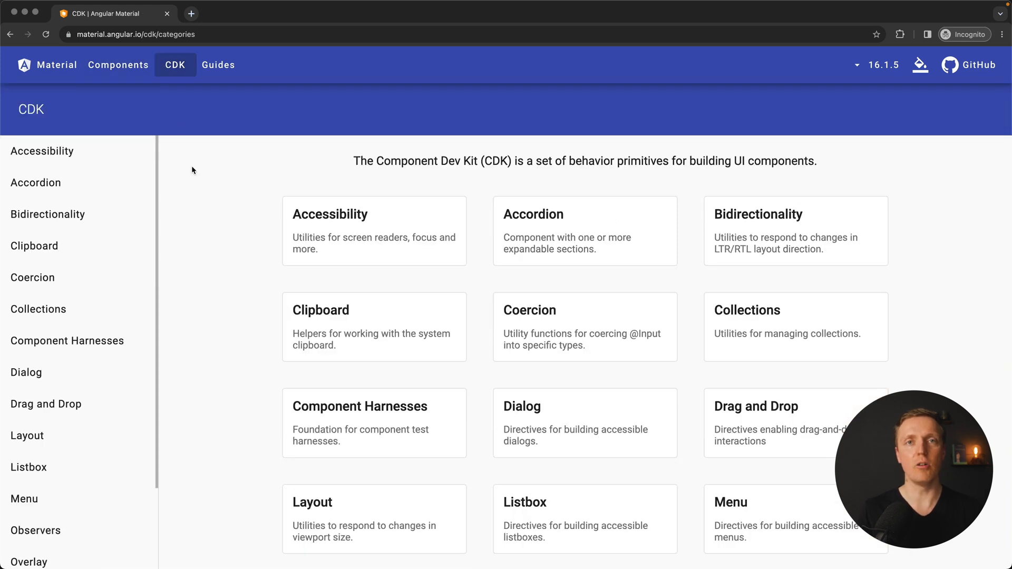
scroll("down", 3)
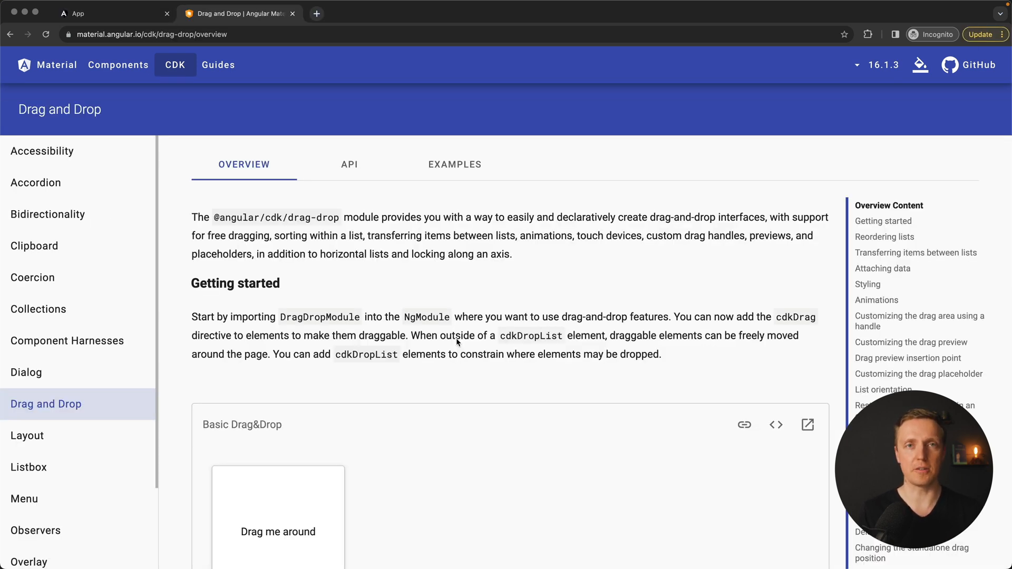
key("cmd+tab")
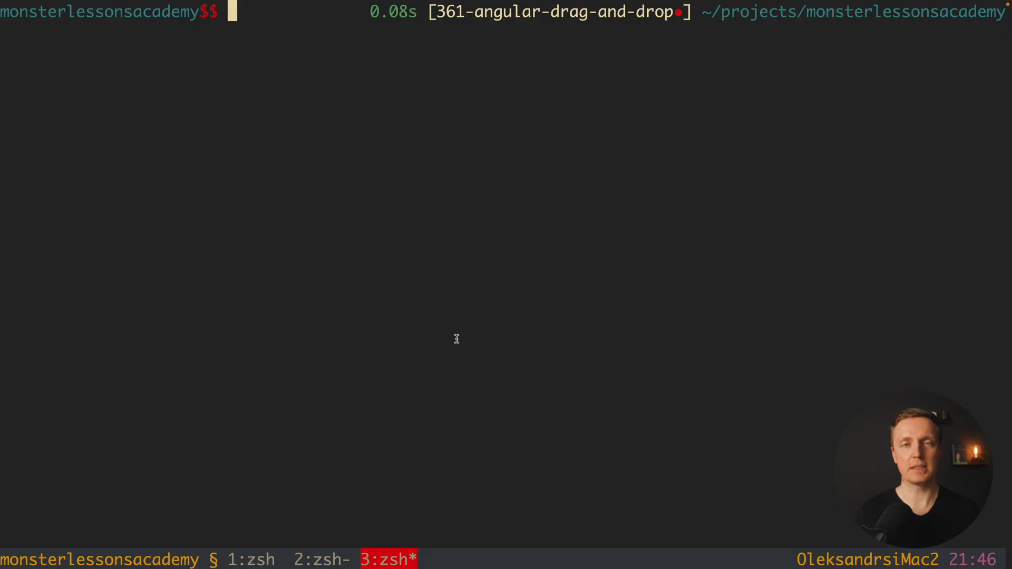
type("npm i")
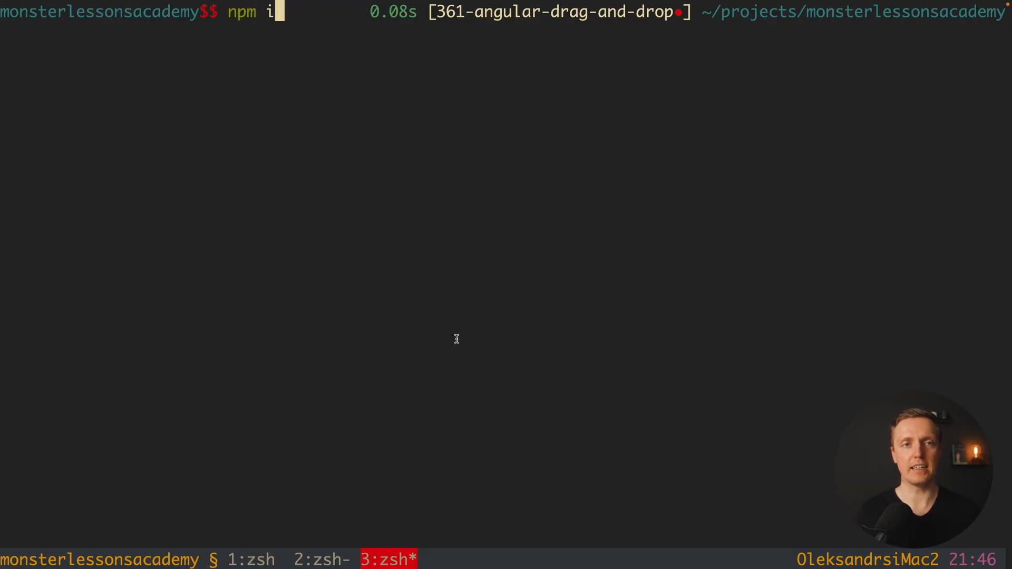
type("@angular/cdk")
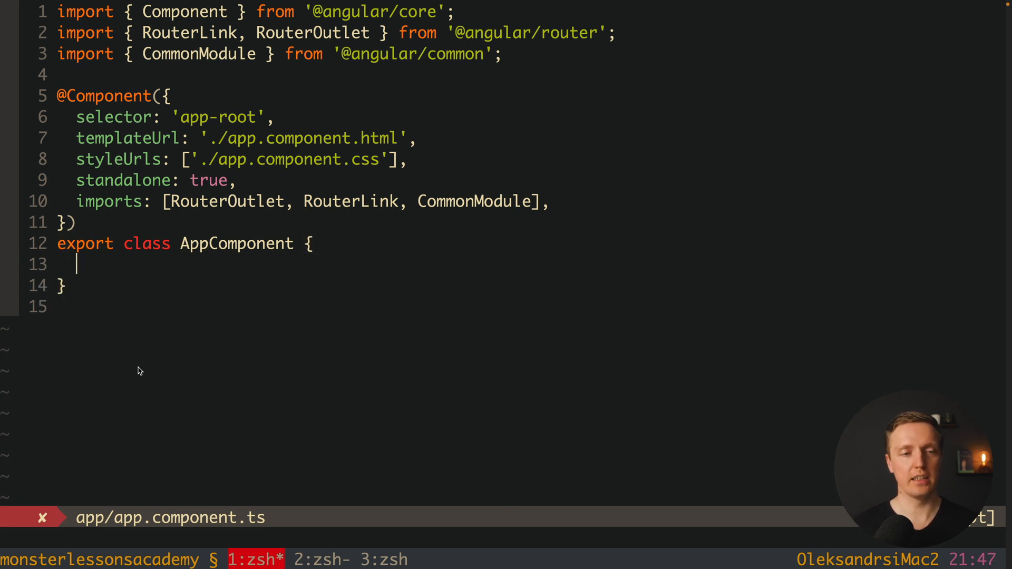
Add users: UserInterface[] = data to AppComponent, importing UserInterface and data.
type("users: U")
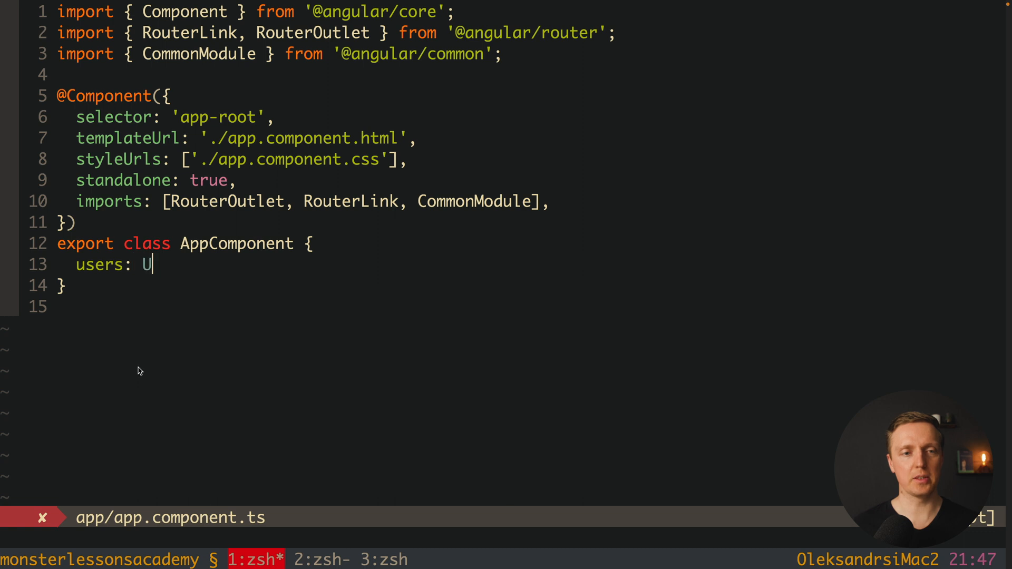
type("serInterface[] = data;")
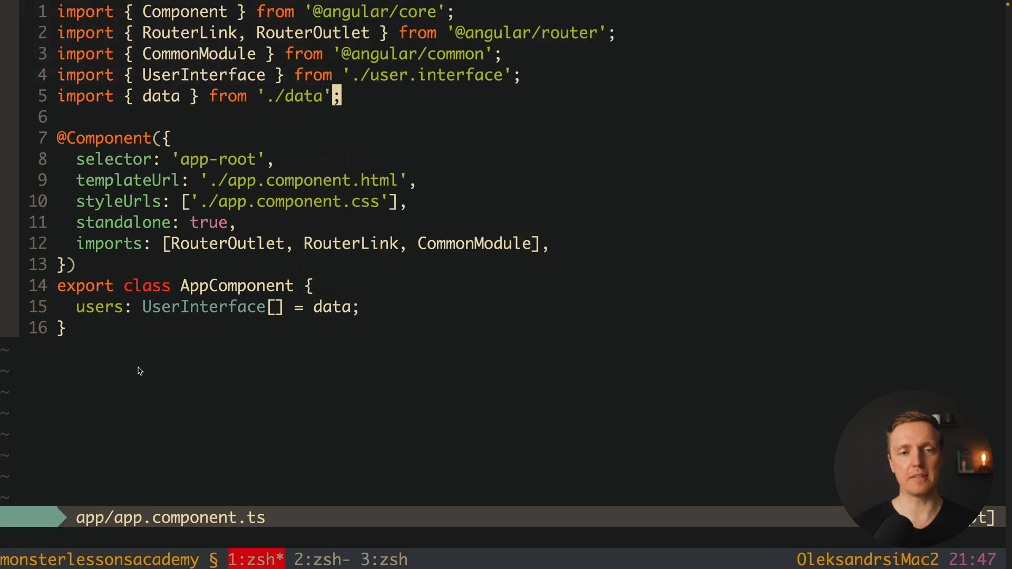
mouse_move(332, 307)
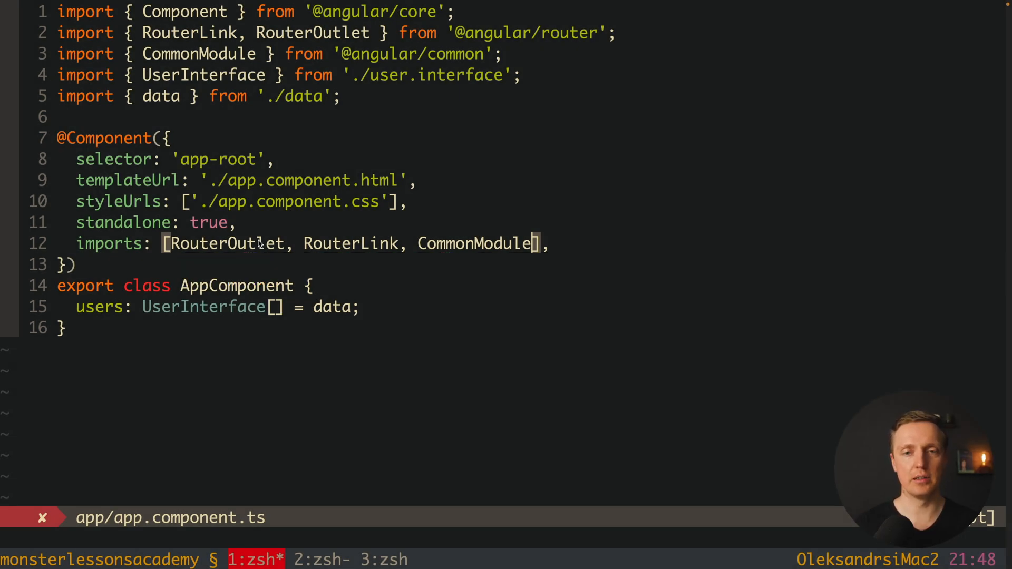
Add CdkDropListGroup and CdkDropList to the component imports array with their CDK import.
type("CdkDro")
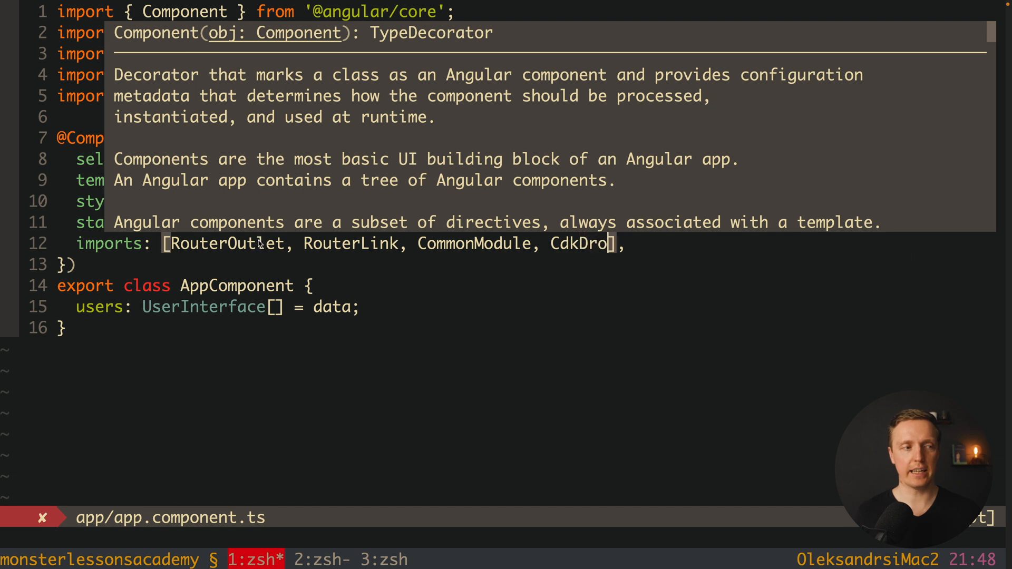
type("pListGroup,")
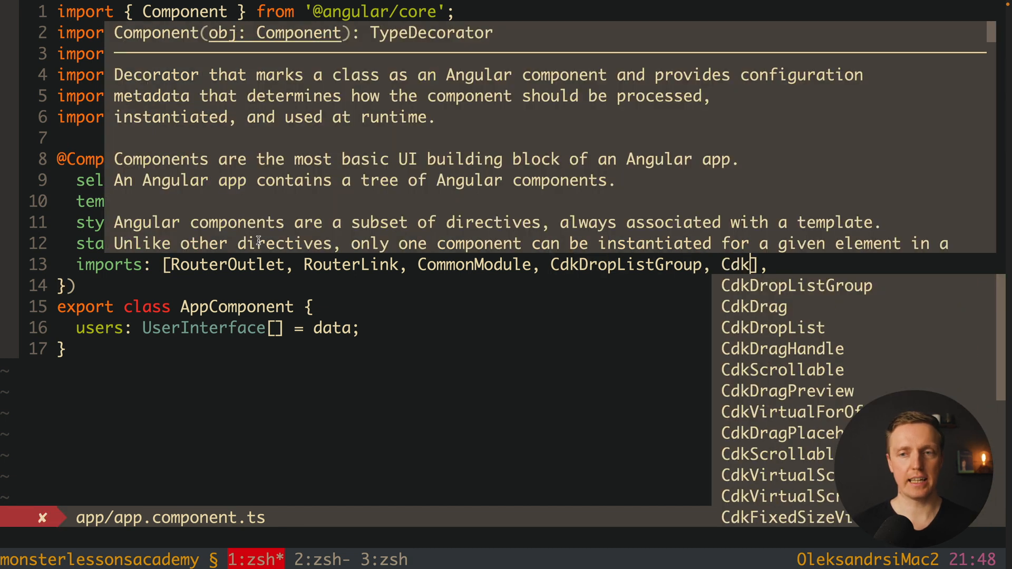
type("CdkDropList")
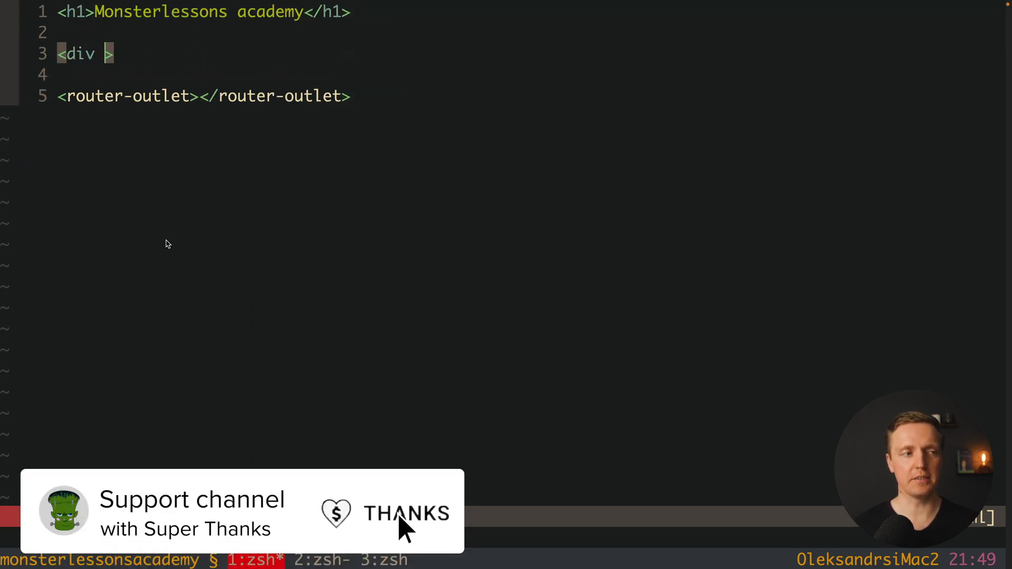
Wrap the template in a cdkDropListGroup div with a class attribute.
type("cdkDropL")
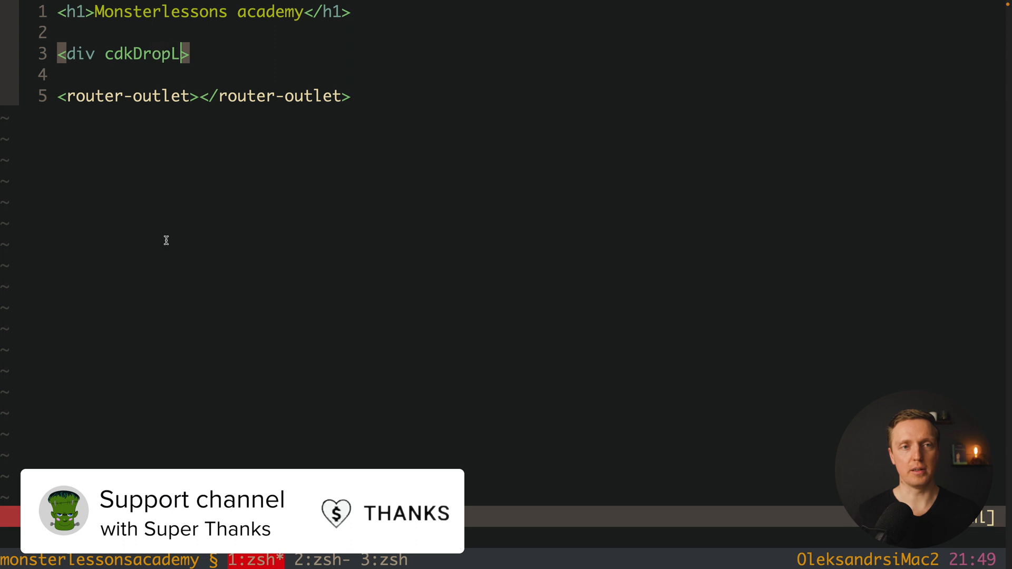
type("istGroup")
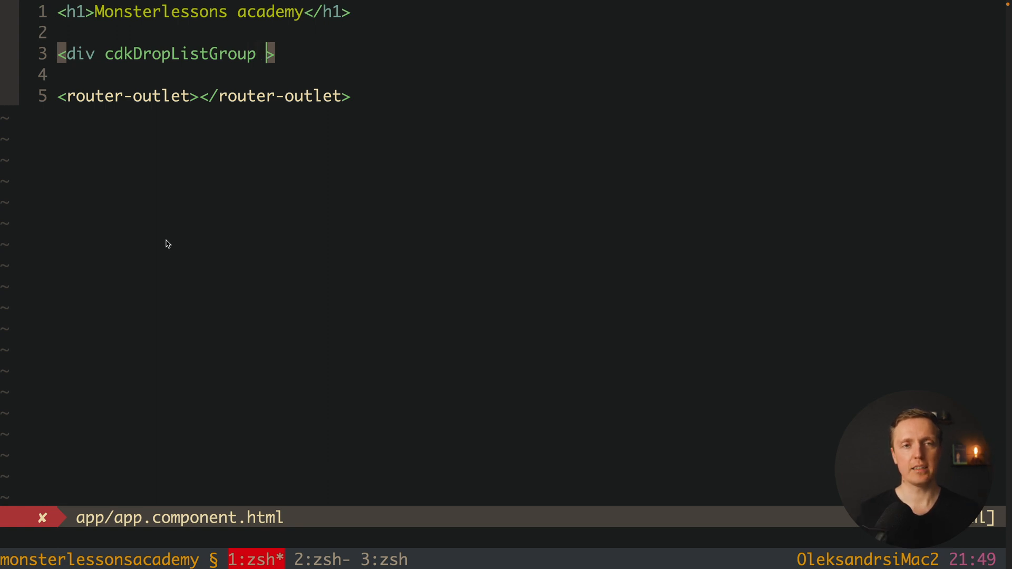
type("class=\"user\"")
type("</div>")
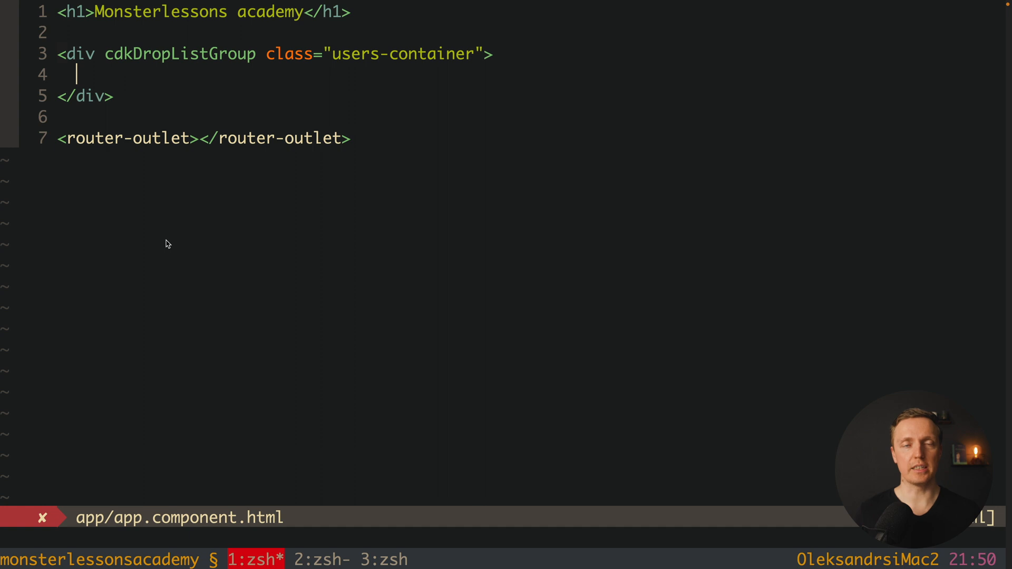
Add a cdkDropList div bound to users, class users-list, calling drop($event) on cdkDropListDropped.
type("<")
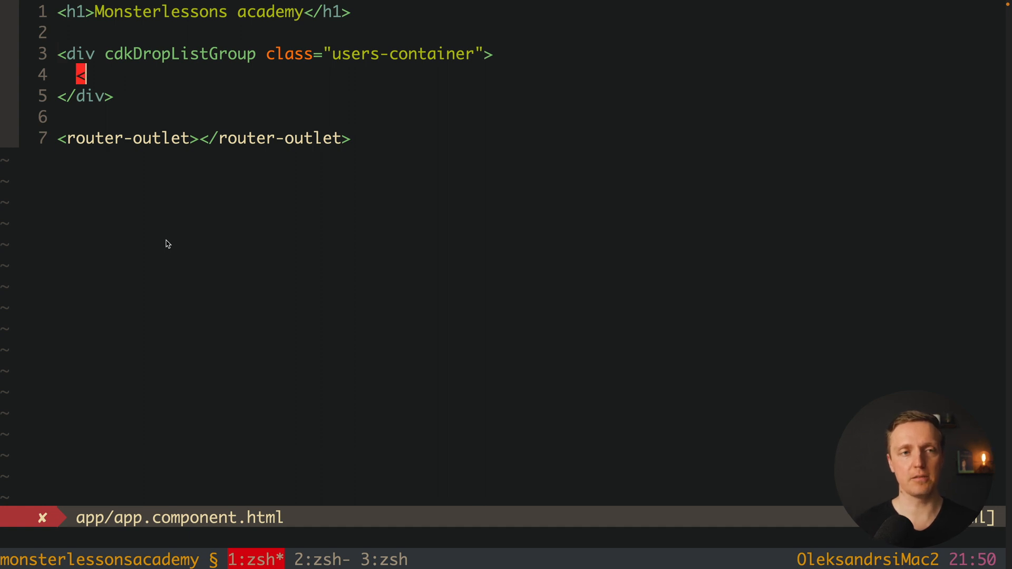
type("div")
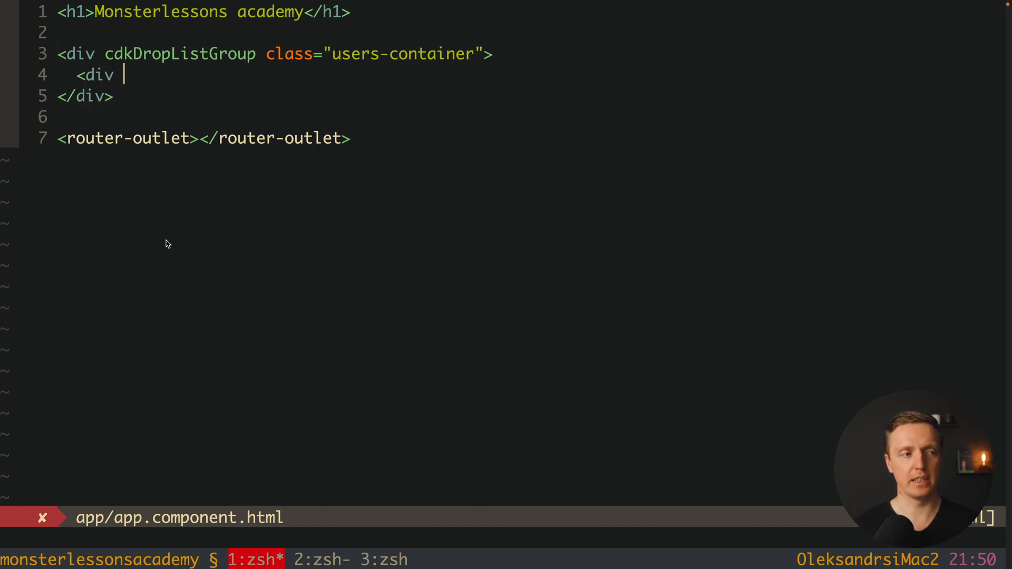
type("cdkDropList [")
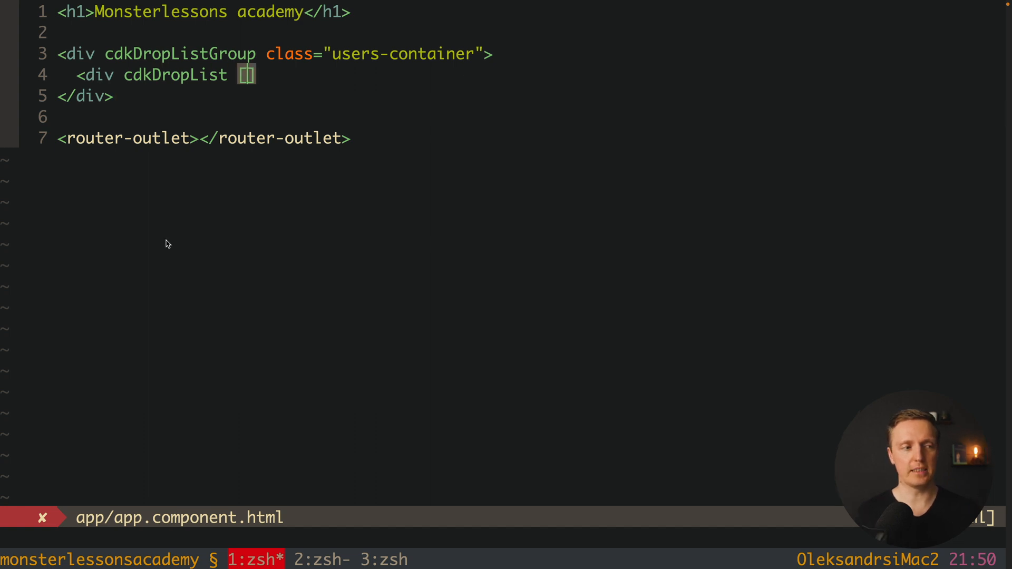
type("[cdkDropList]")
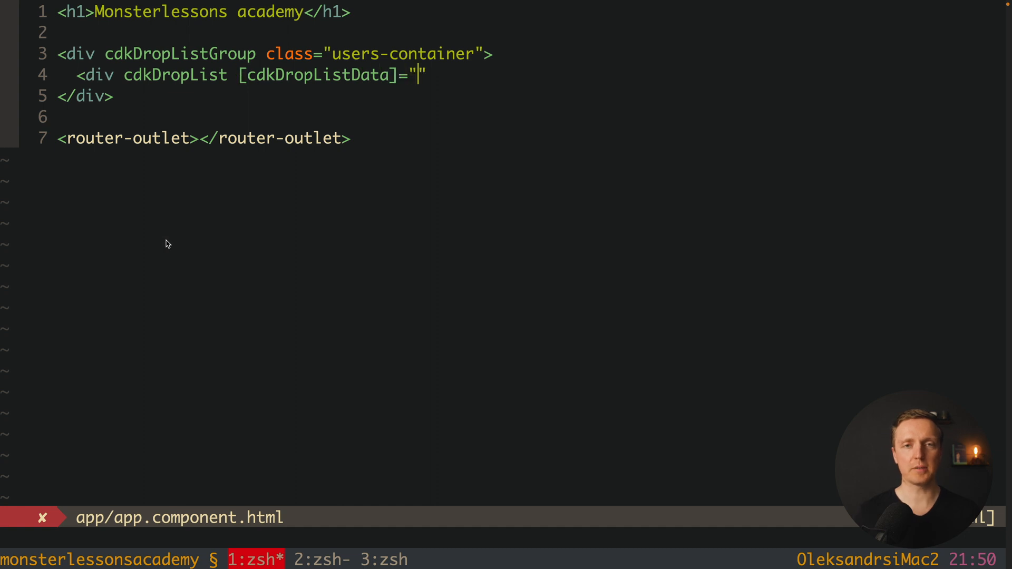
type("users")
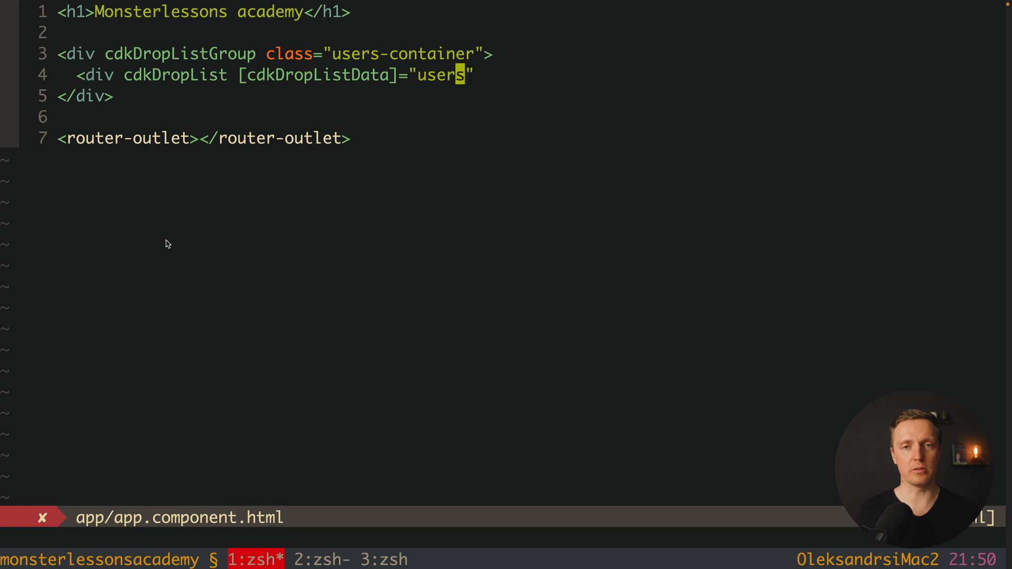
type("class=\"user\">")
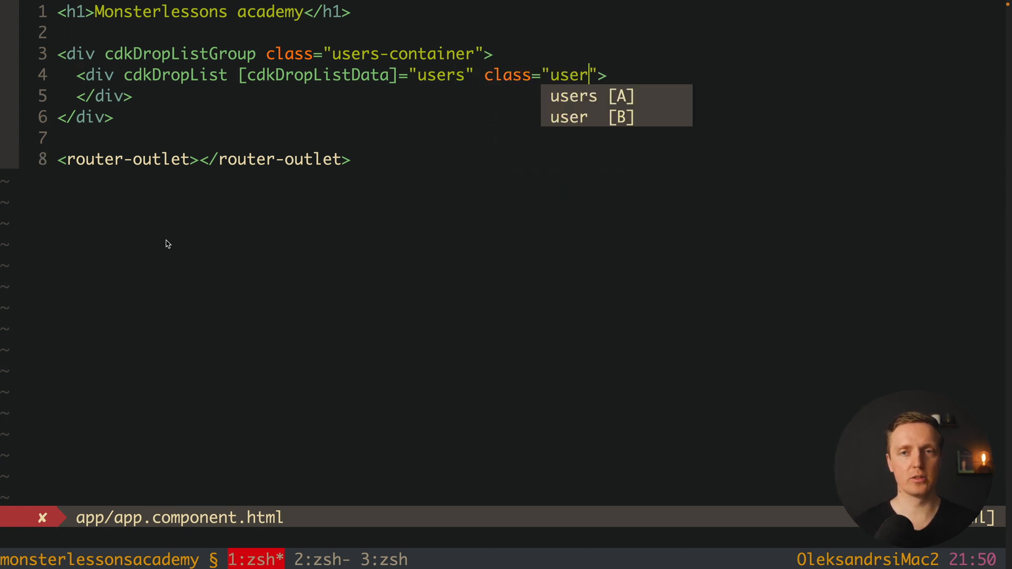
type("s-list")
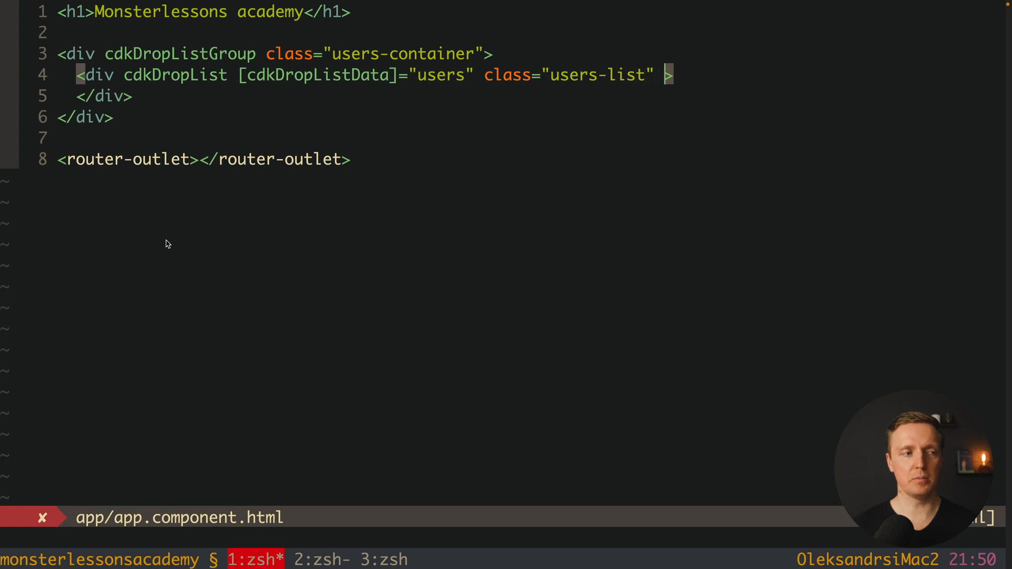
type("(cdk")
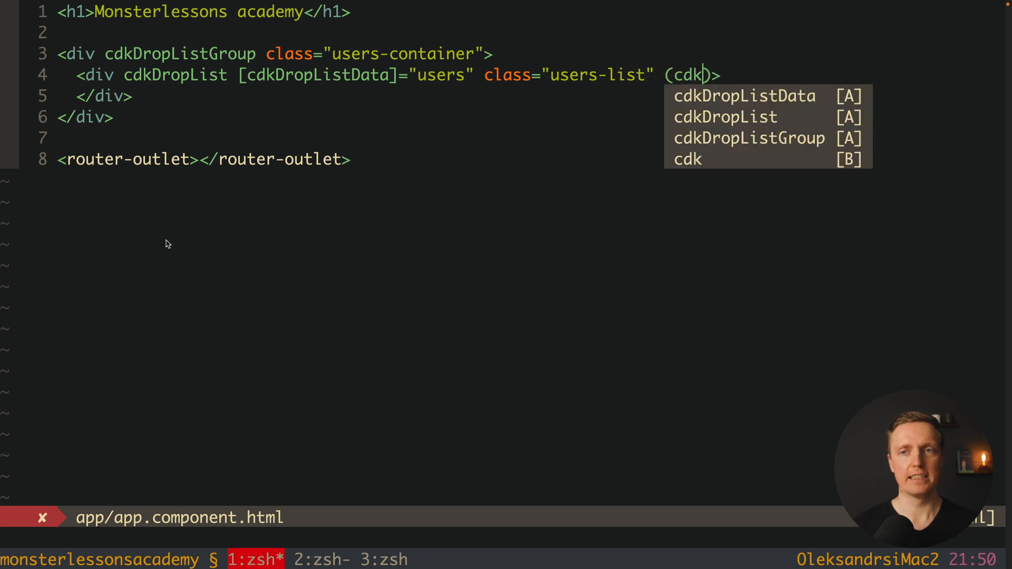
type("DropListDropped")
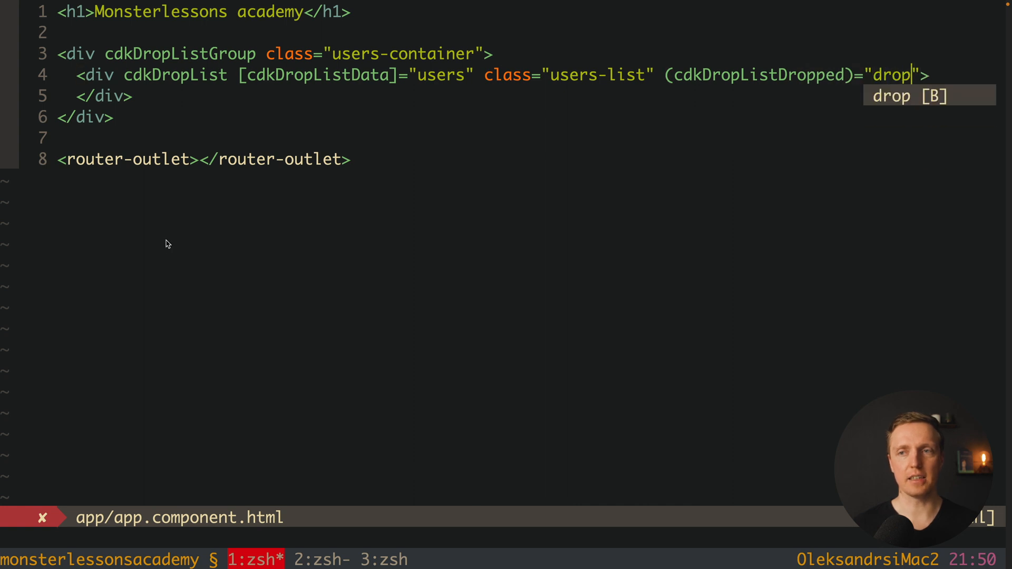
type("($even)")
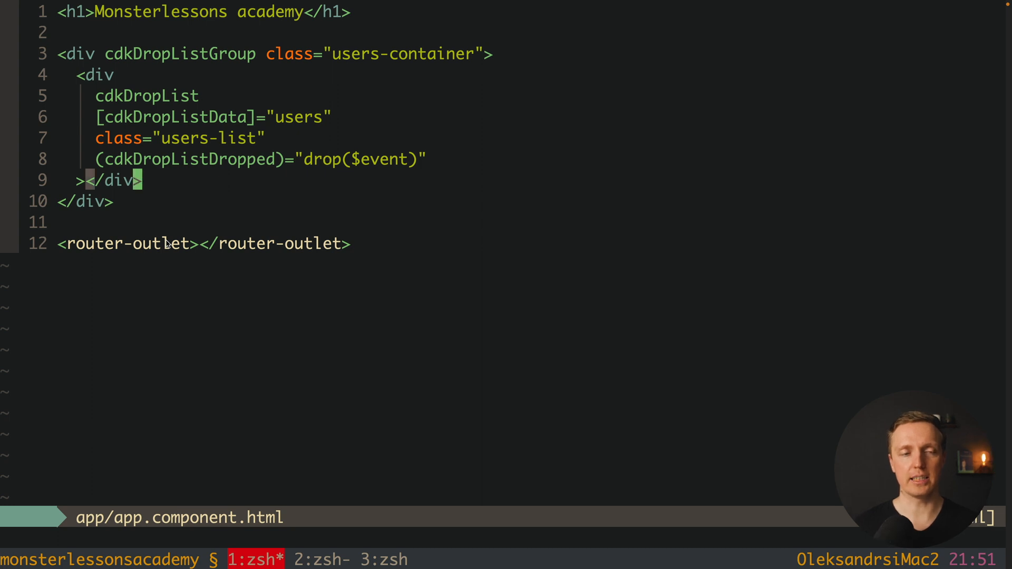
key("enter")
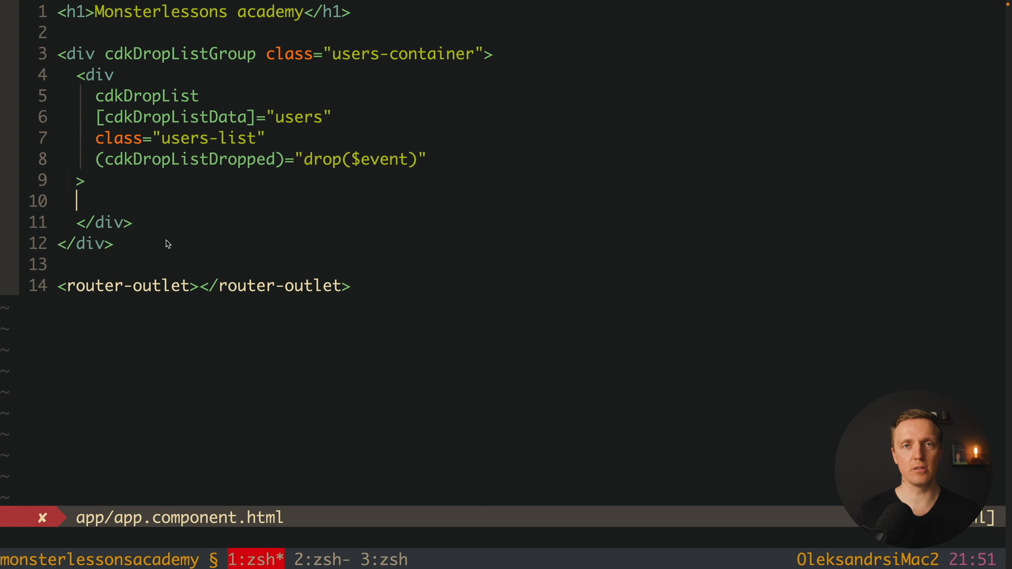
Repeat a cdkDrag div with class user for each user via *ngFor, showing {{ user.name }}.
type("<d")
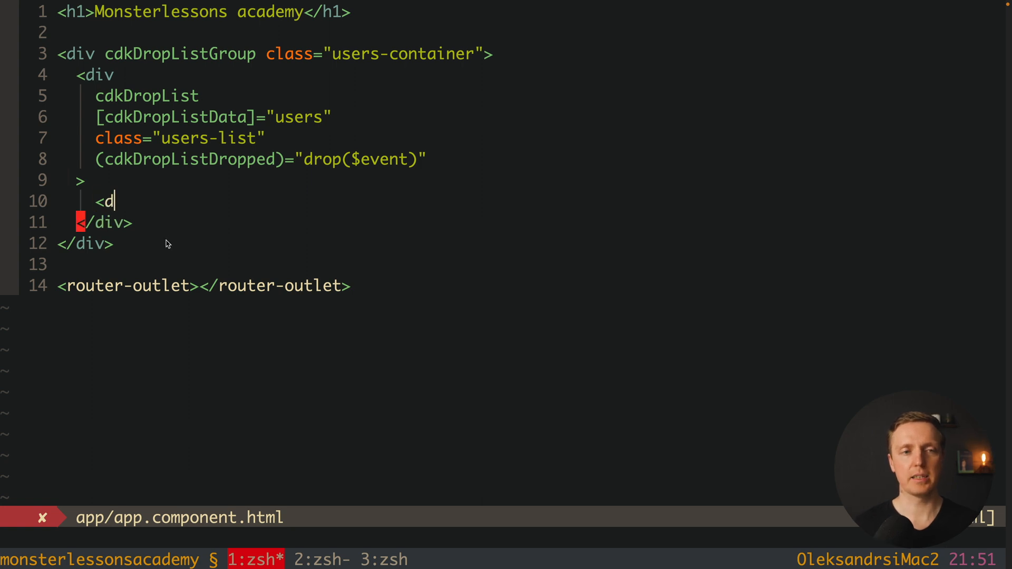
type("iv *ngFor=")
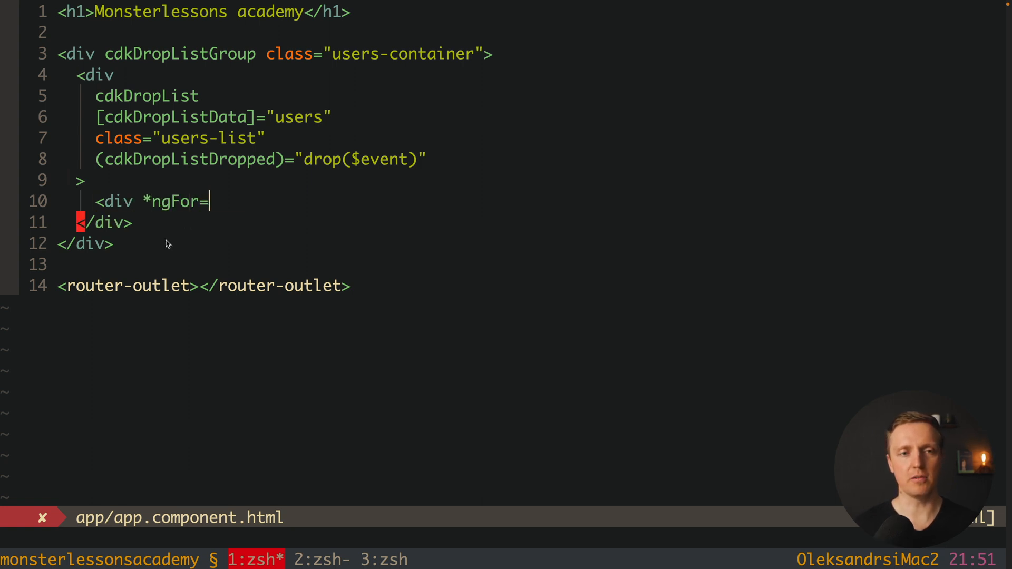
type("\"let user of \"")
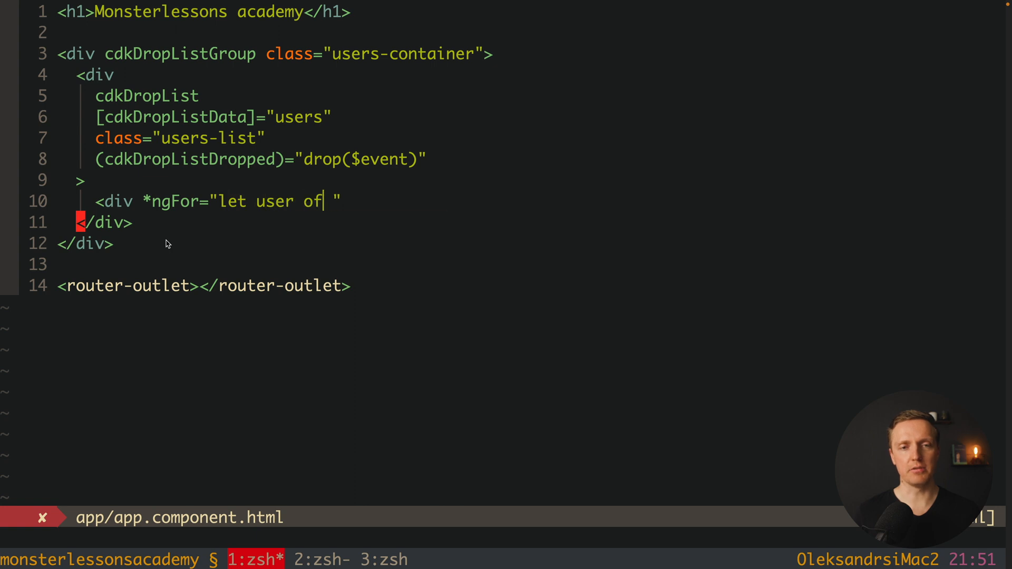
type("users\" cdk")
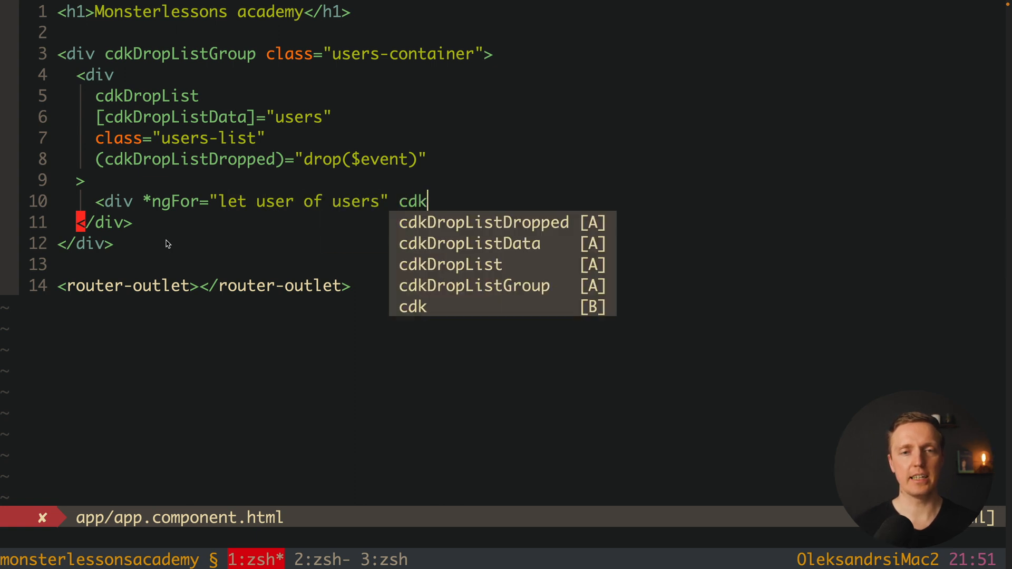
type("Drag")
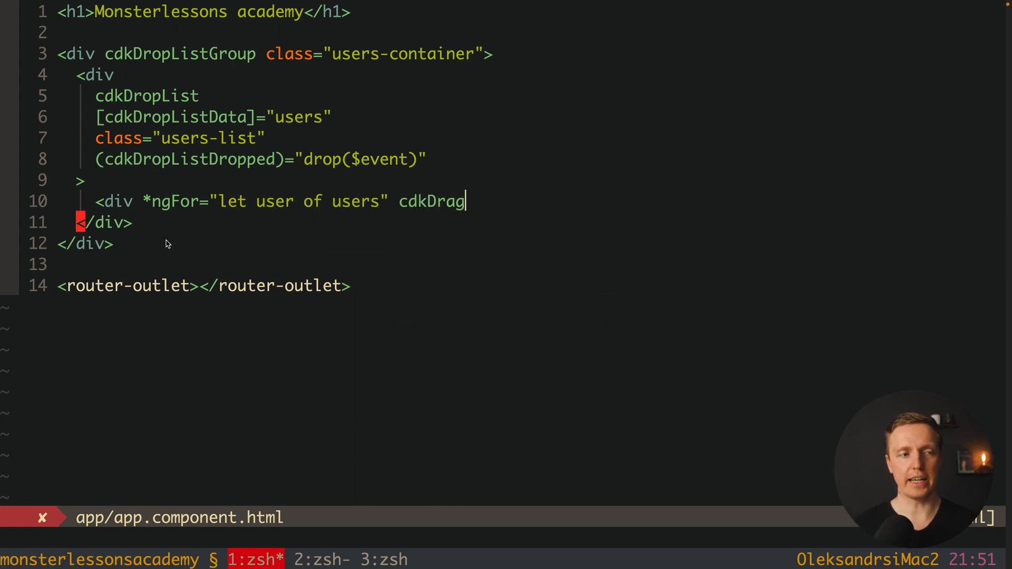
type("class=\"user\"></div>")
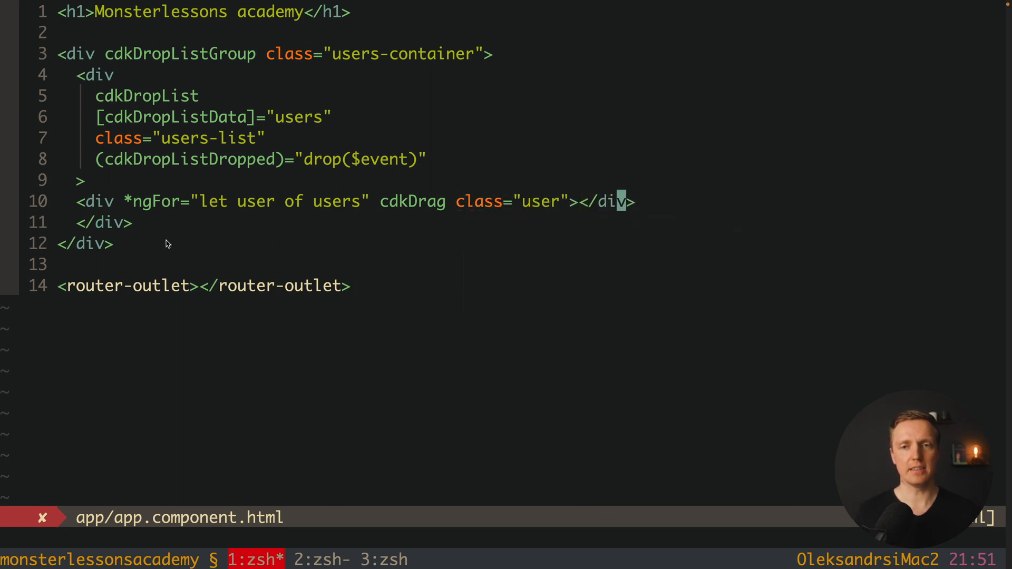
type("{{u}}")
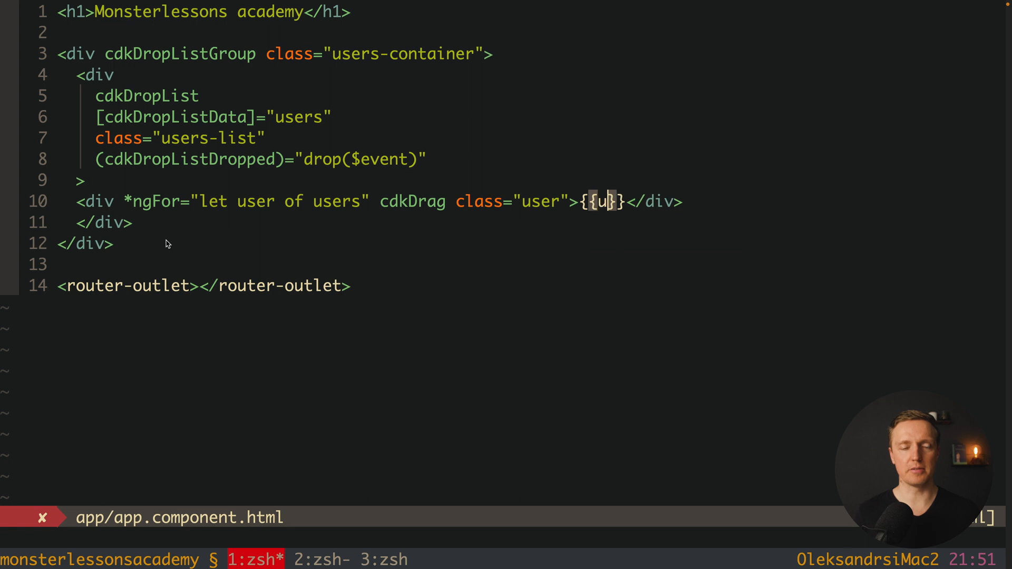
type("user.name")
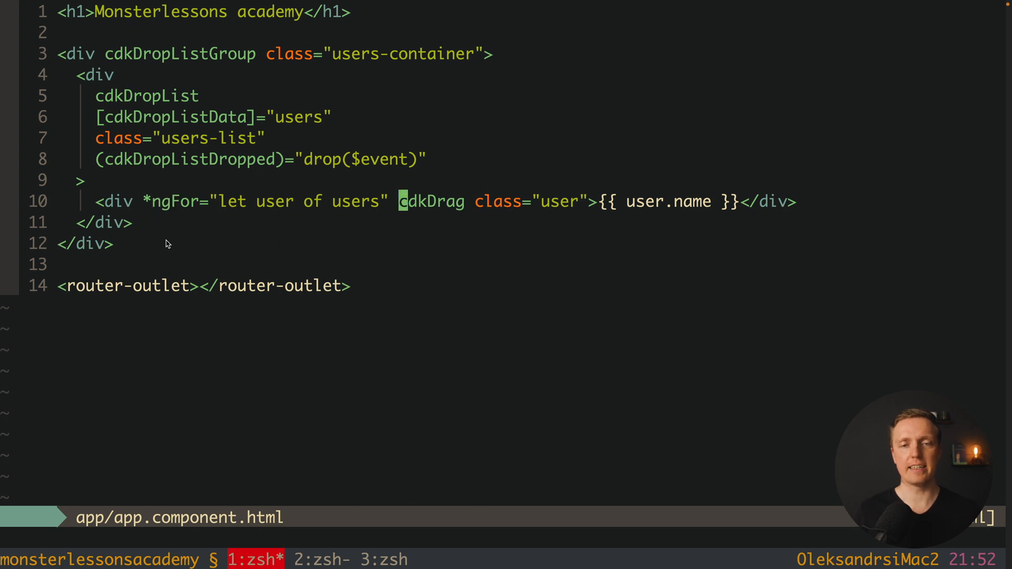
double_click(430, 201)
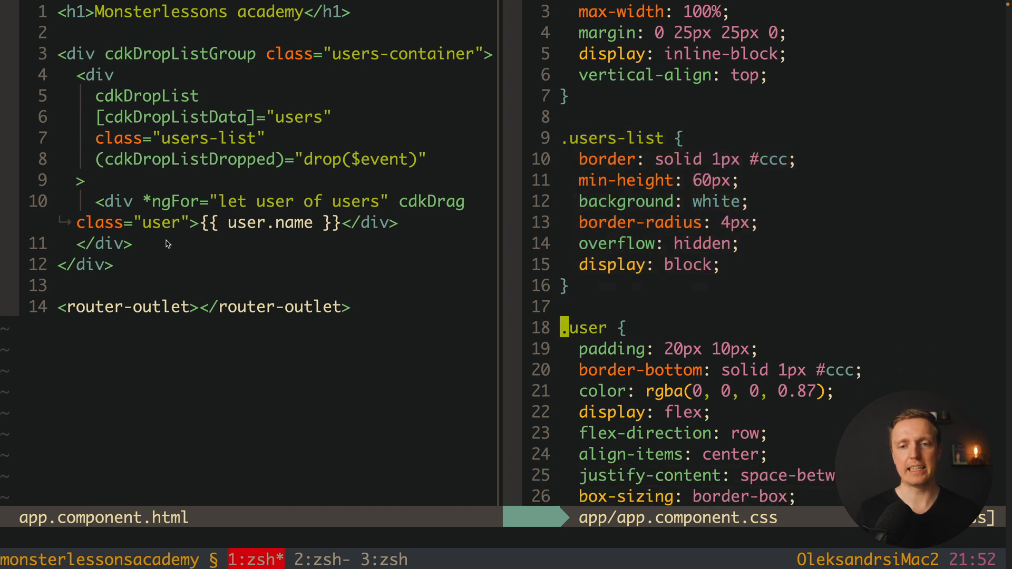
Review the users-list, user and cdk-drag-* rules in app.component.css.
scroll("down", 3)
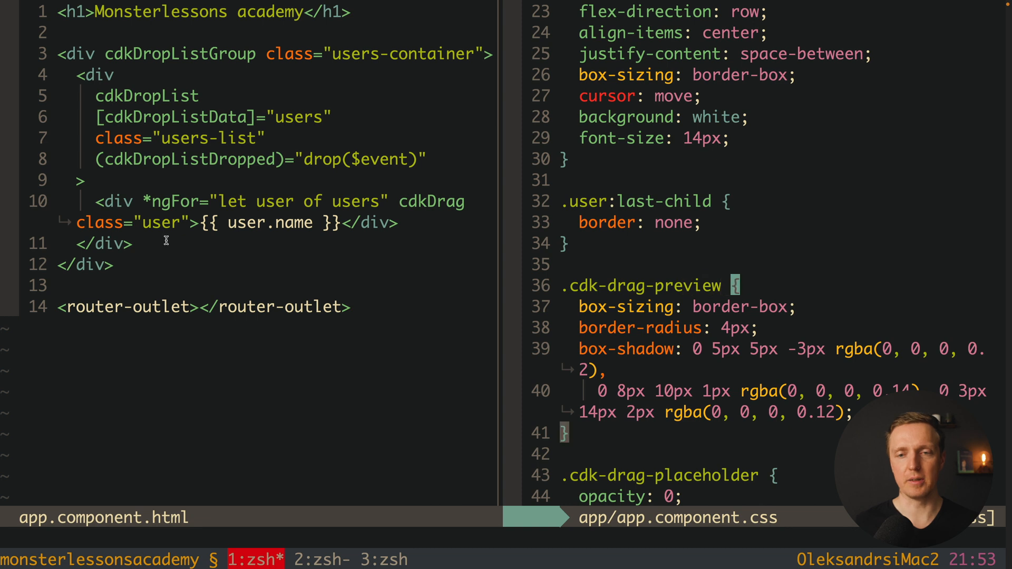
scroll("down", 3)
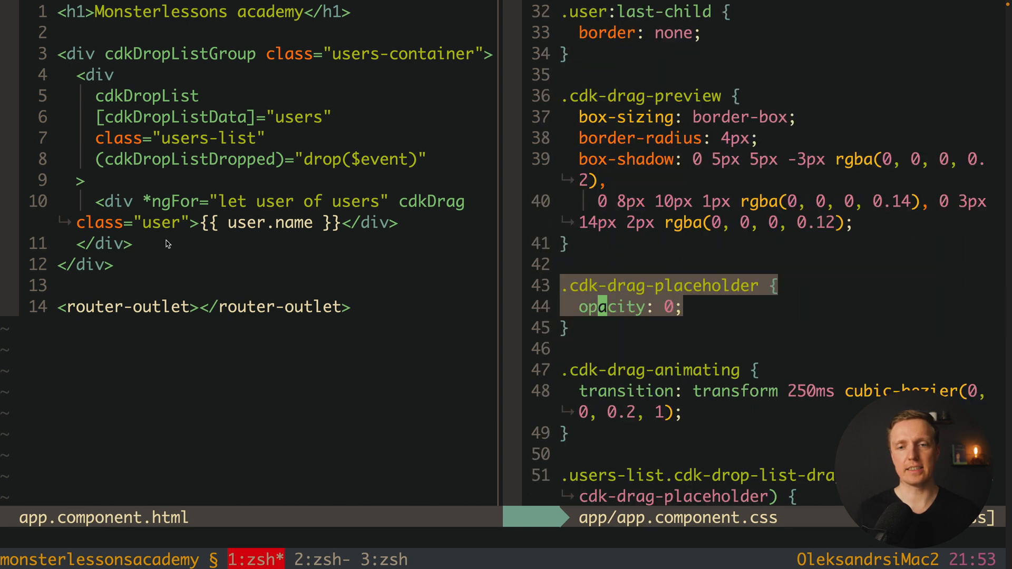
scroll("down", 3)
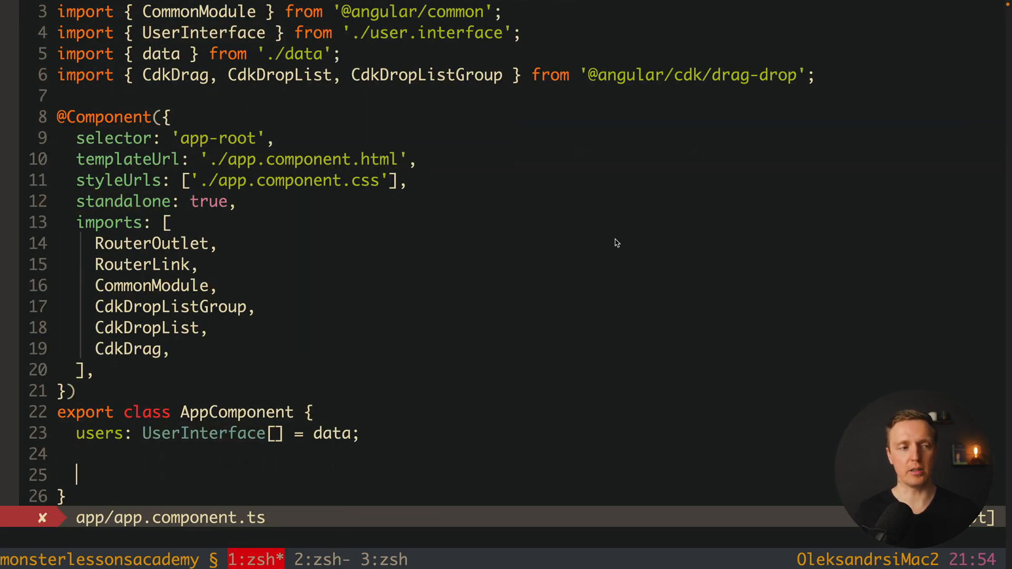
Add a drop(event: CdkDragDrop<UserInterface[]>) method that console.logs the event, importing CdkDragDrop.
type("drop()")
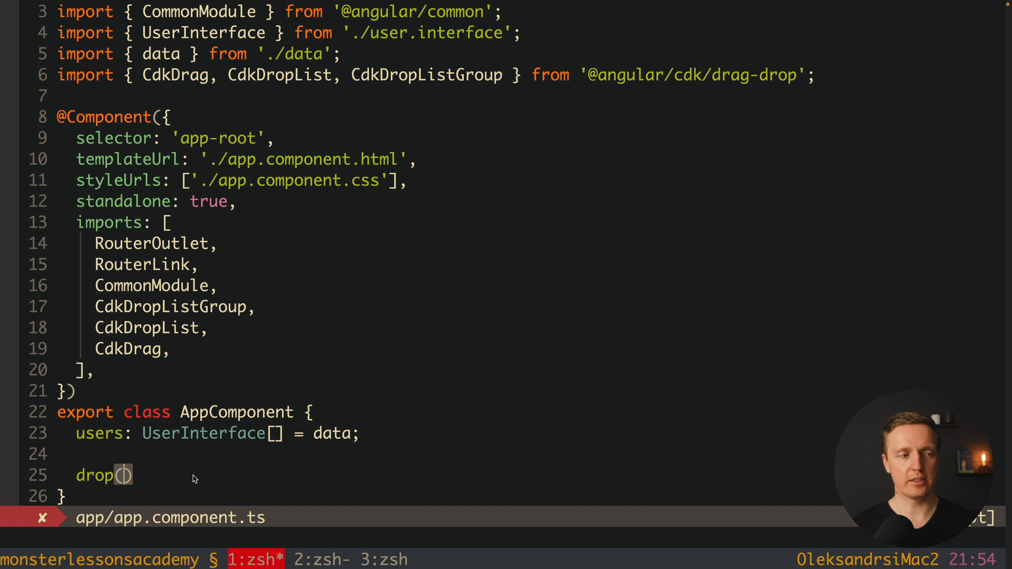
type("event:")
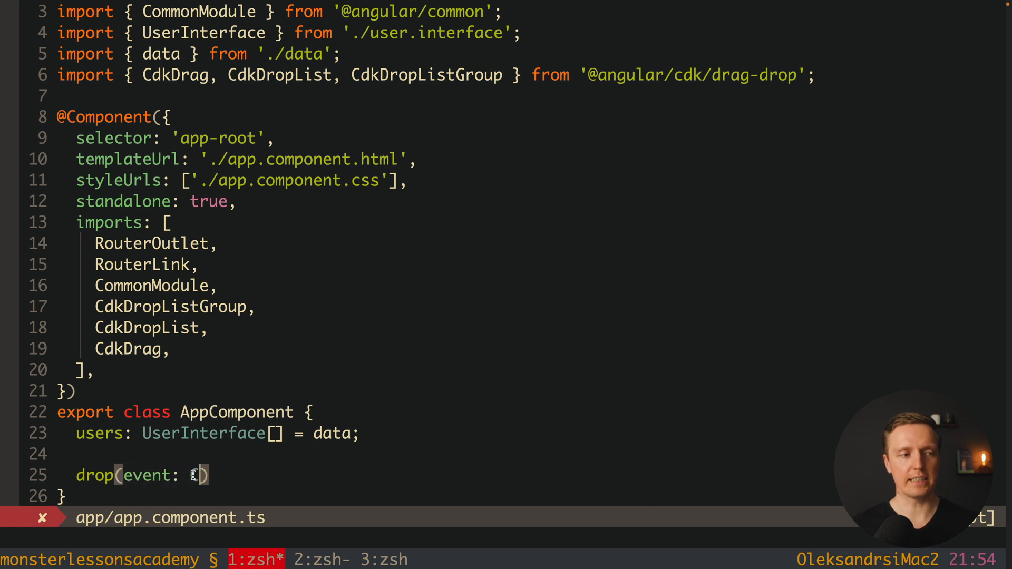
type("CdkDragDrop<>")
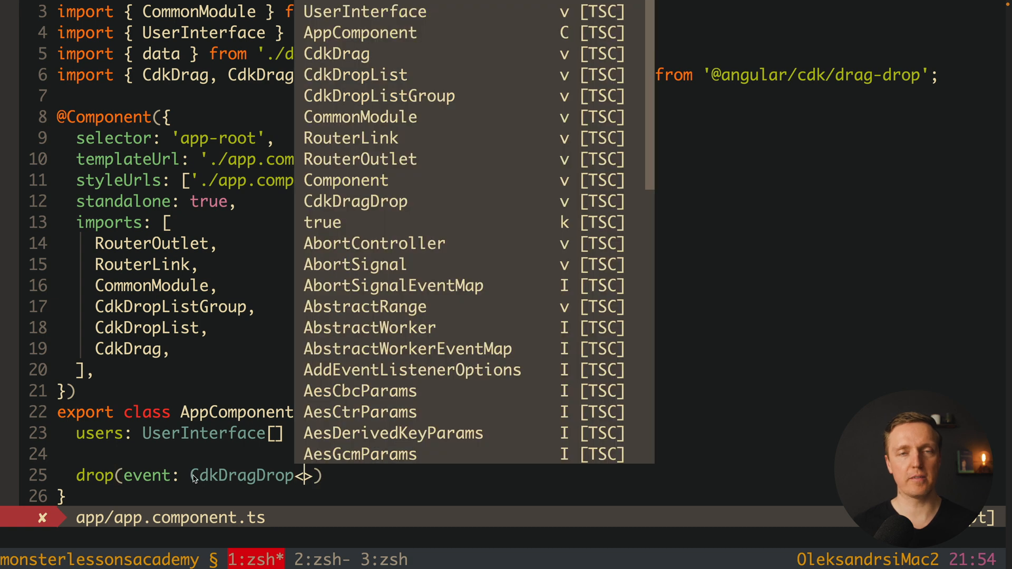
type("UserInterface[")
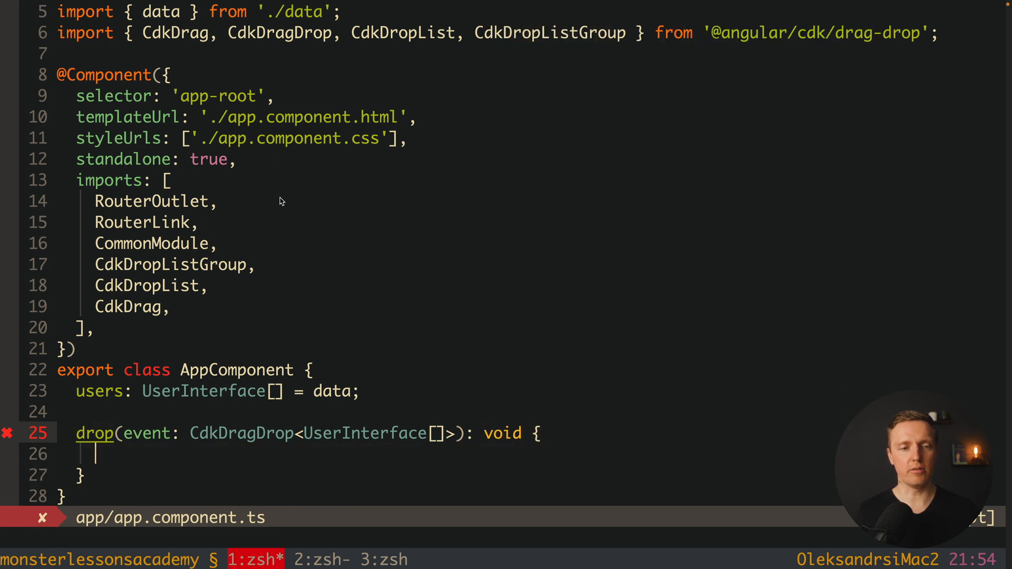
type("console.log")
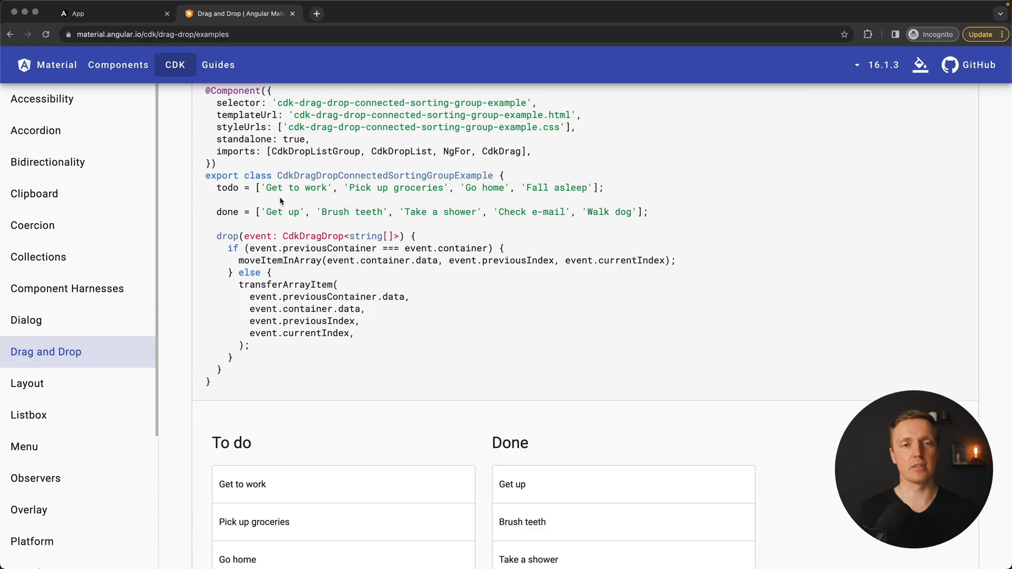
Drag a user in the running app and inspect the logged drop event with previousIndex 0 and currentIndex 1.
left_click(113, 13)
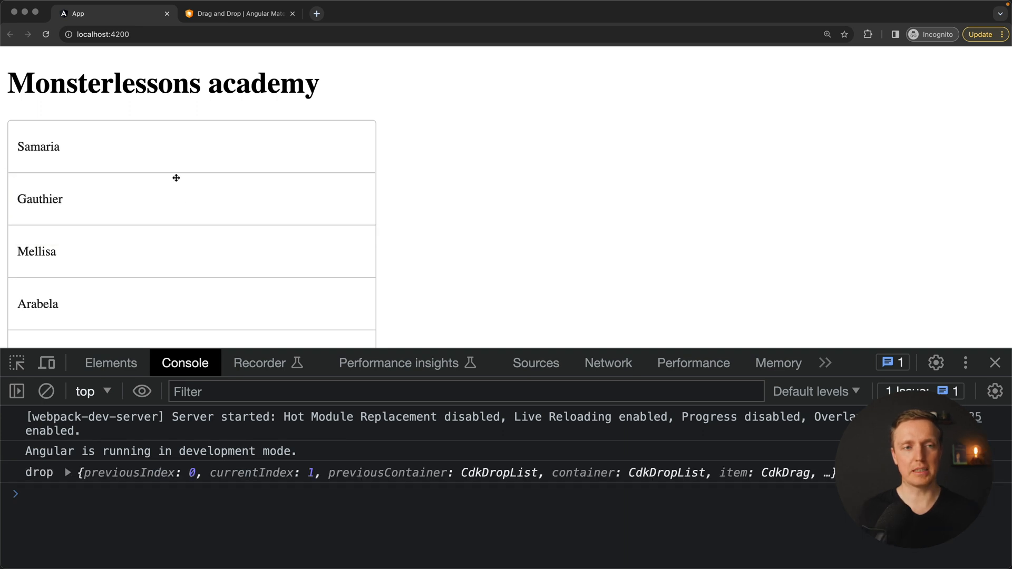
mouse_move(86, 171)
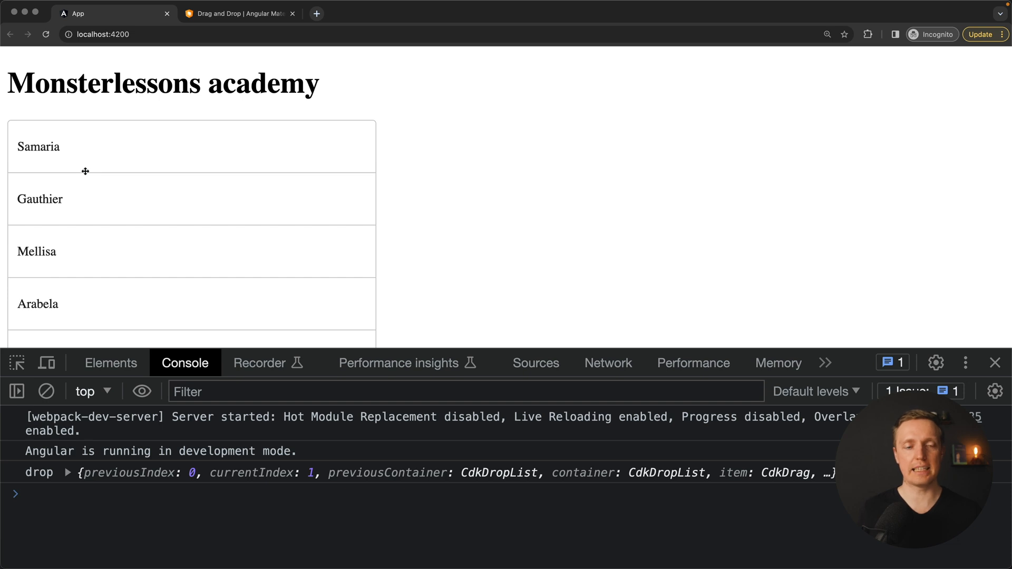
mouse_move(182, 350)
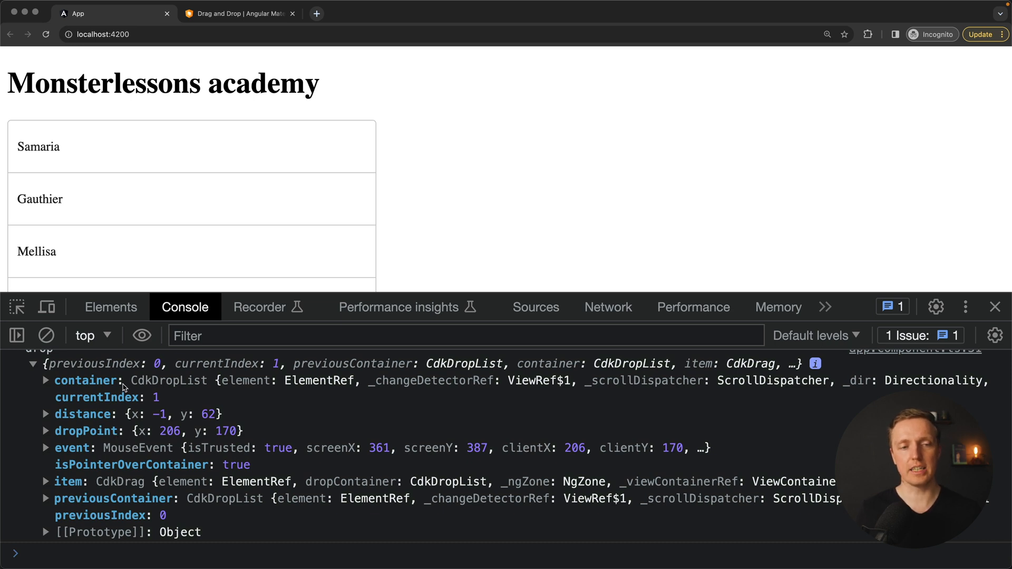
mouse_move(118, 405)
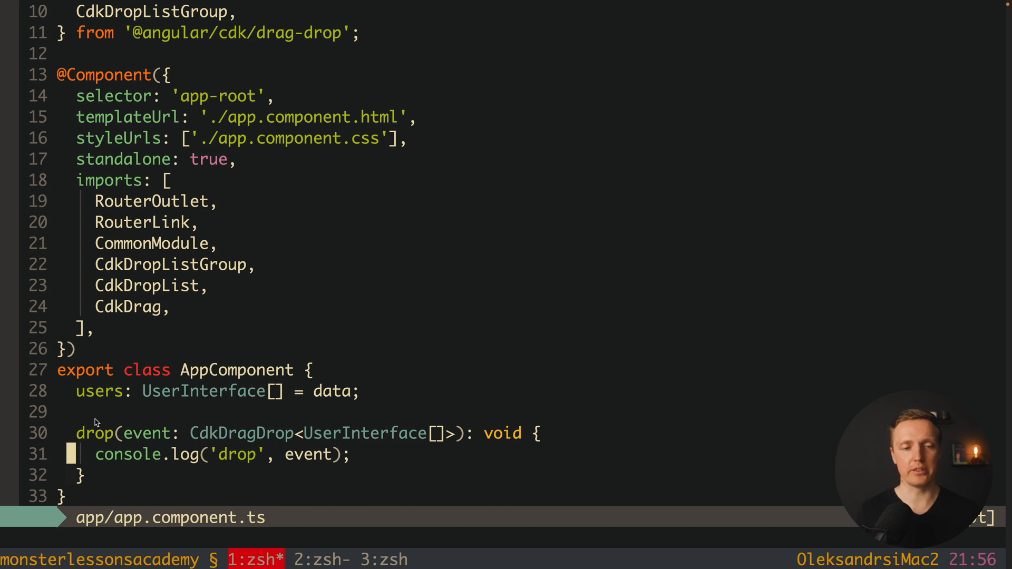
Call moveItemInArray(event.container.data, event.previousIndex, event.currentIndex) in drop and save.
type("m")
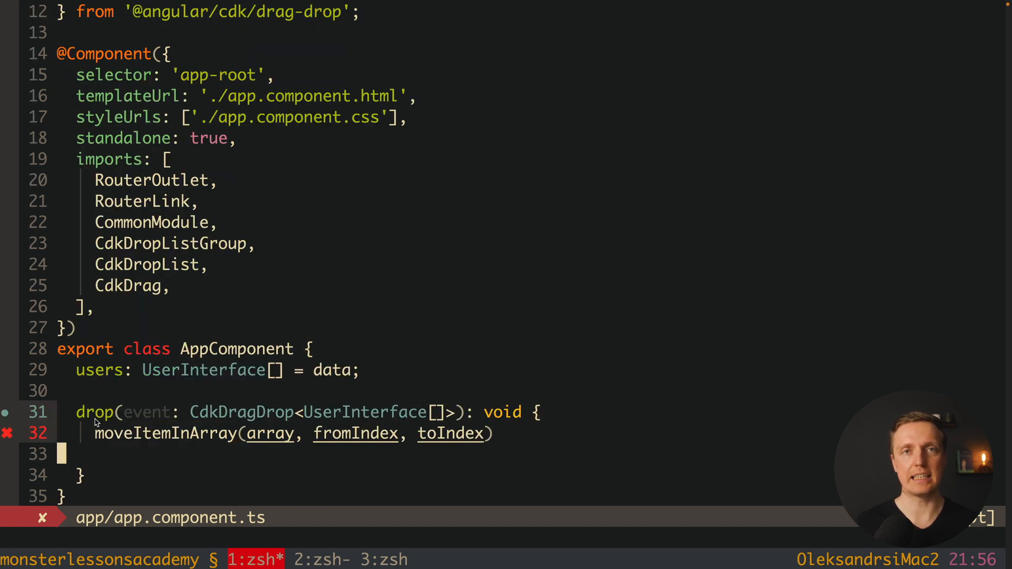
mouse_move(270, 433)
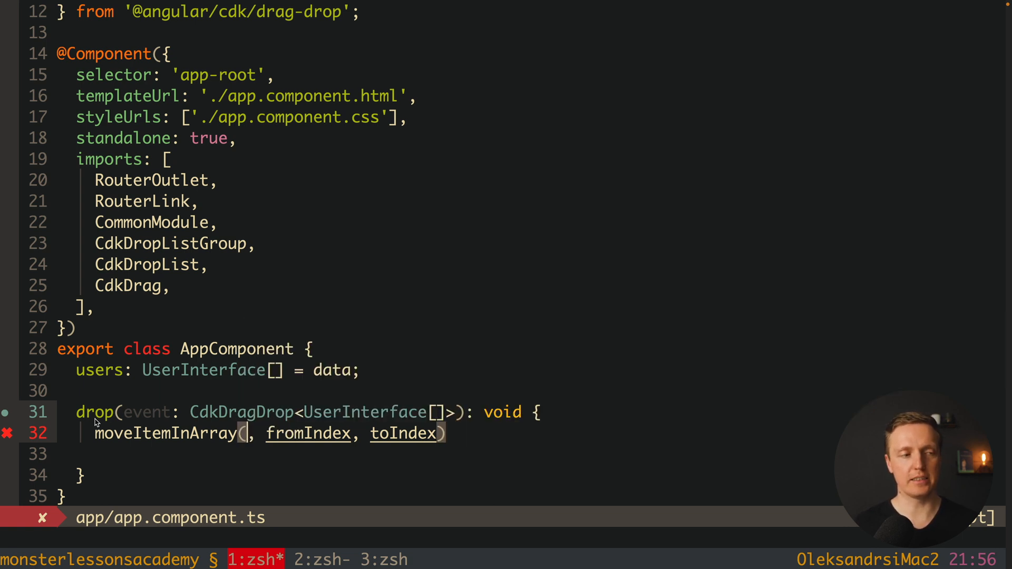
type("event.container.data")
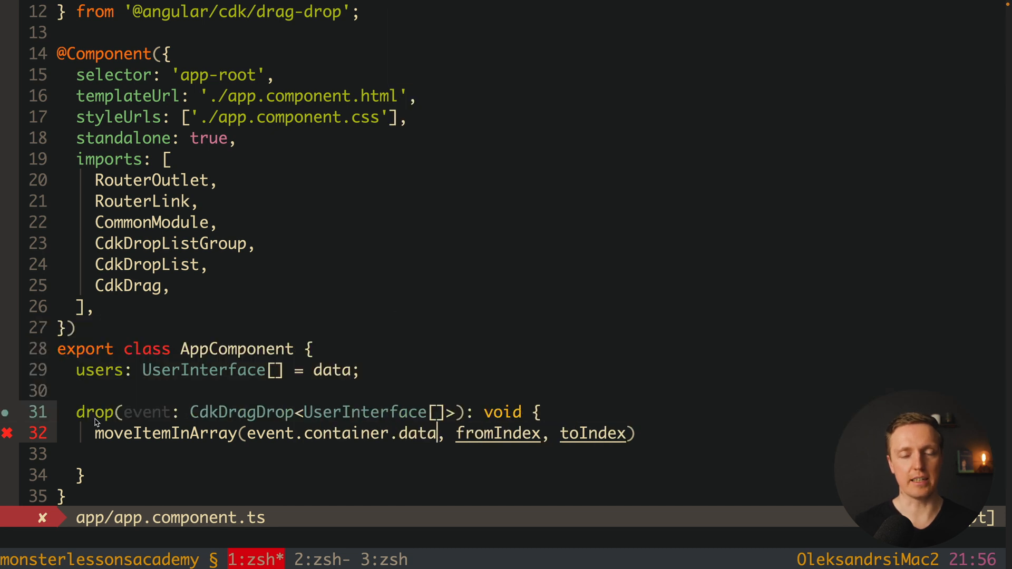
type("event.previous")
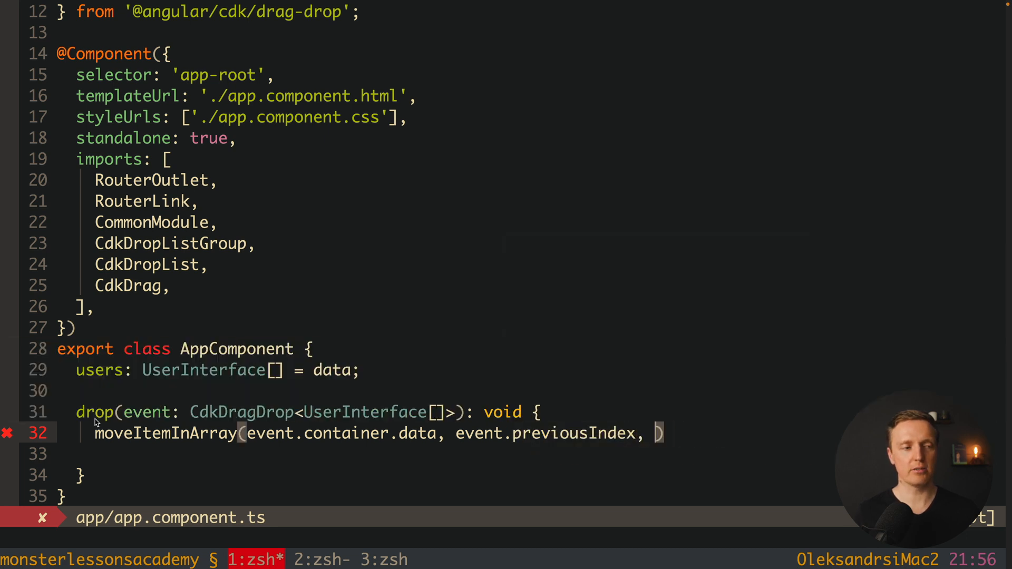
type("event.currentIndex")
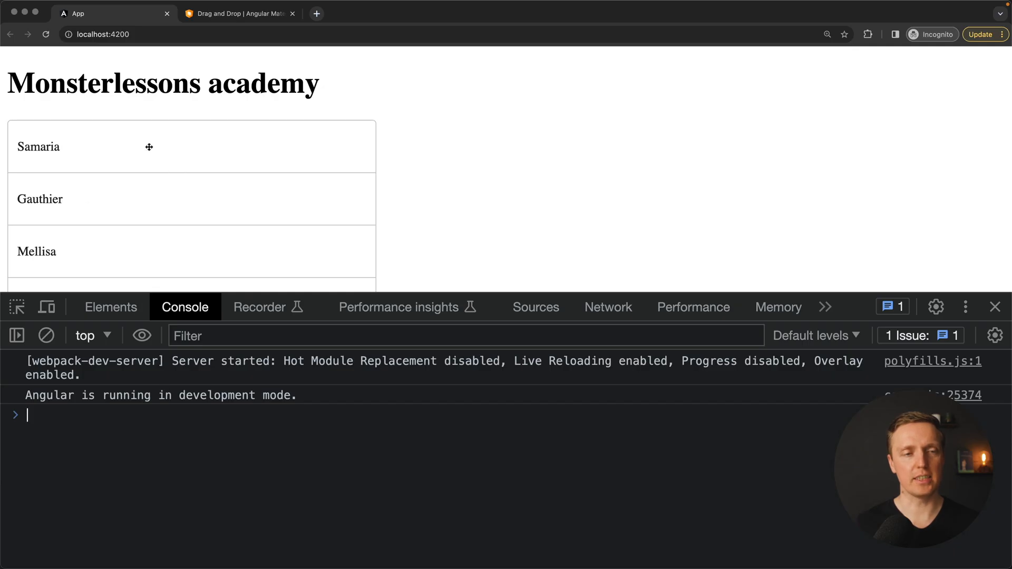
Drag the Samaria row below Gauthier so the list reads Gauthier, Samaria, Mellisa.
left_click_drag(149, 146, 148, 199)
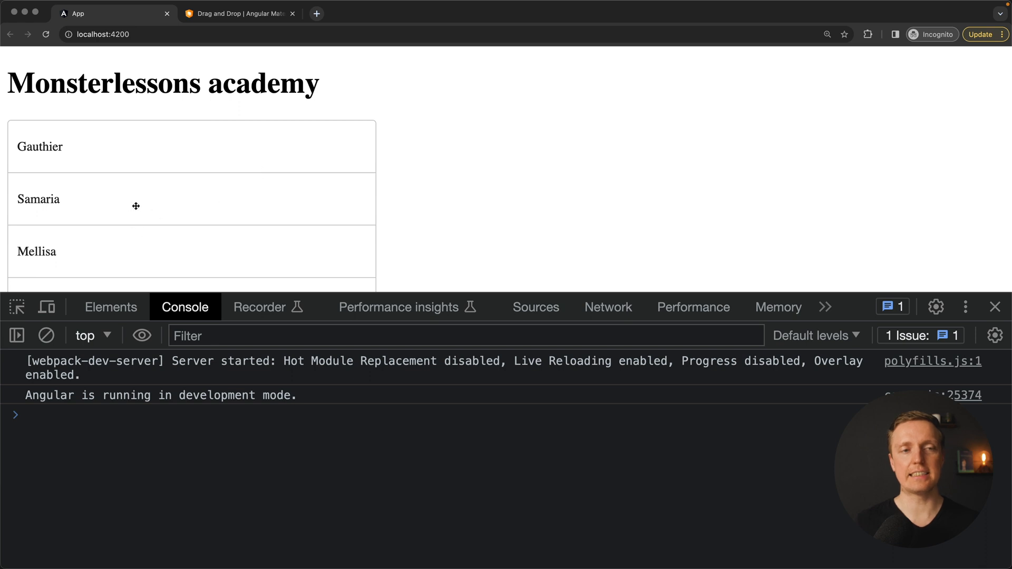
mouse_move(107, 149)
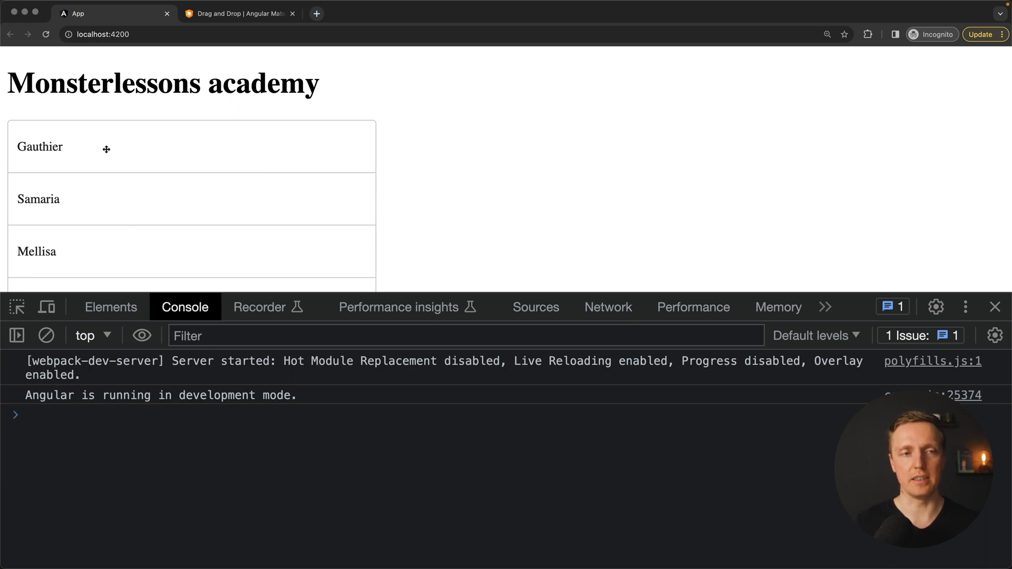
mouse_move(92, 199)
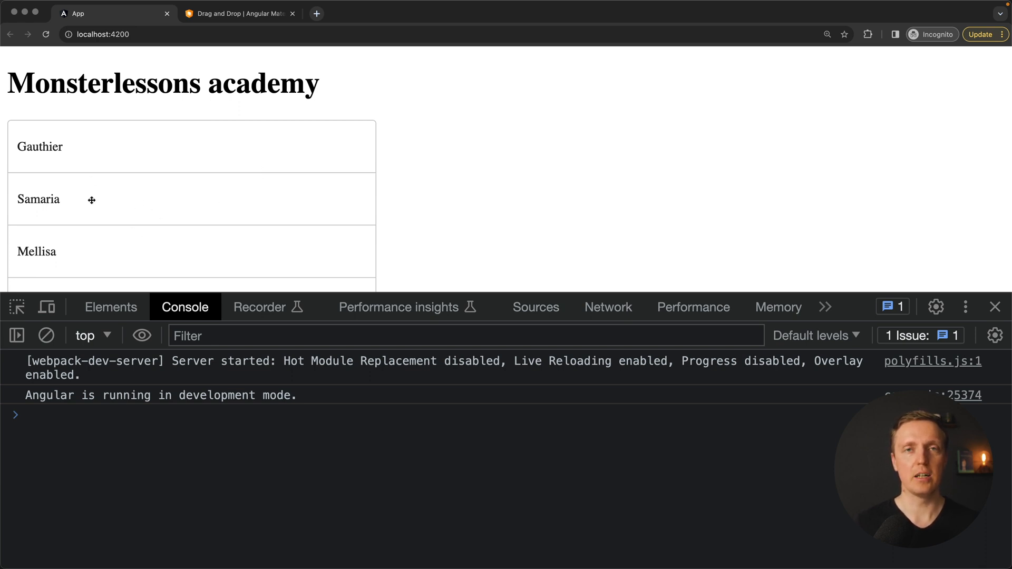